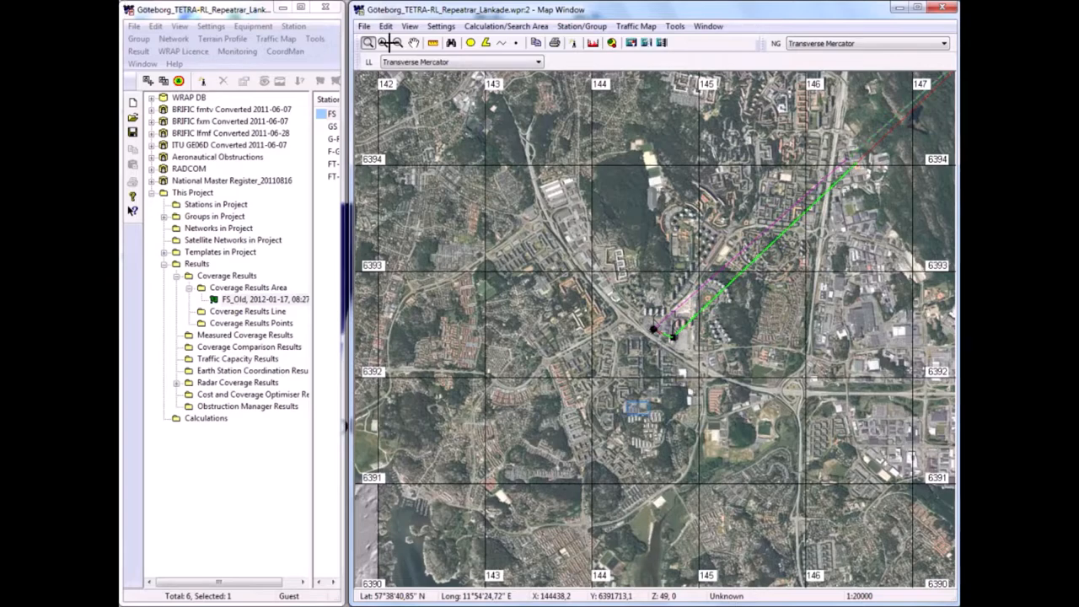
mouse_move(644, 418)
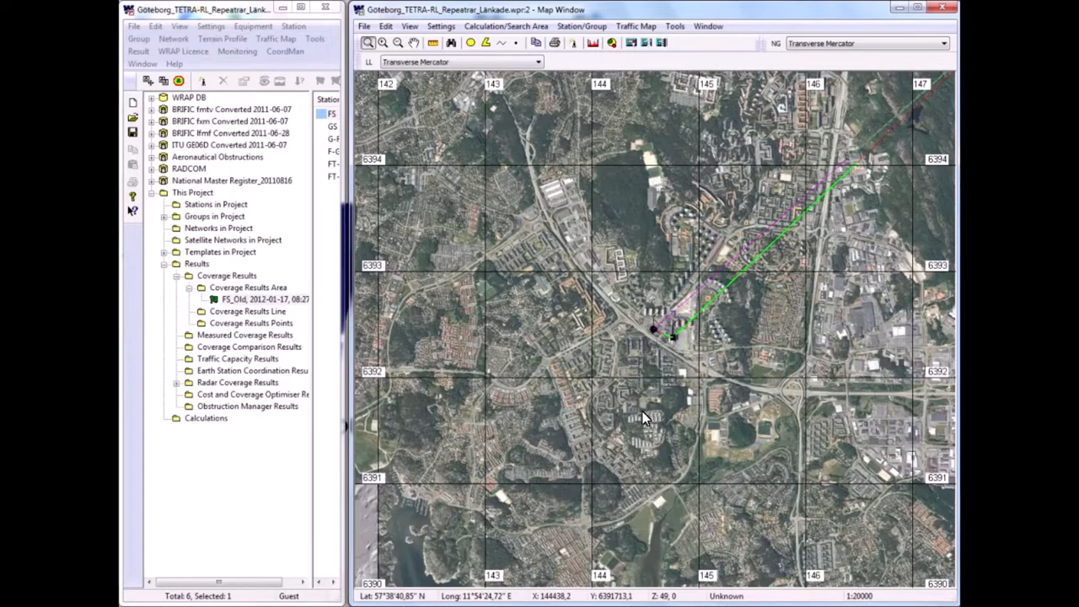
mouse_move(368, 42)
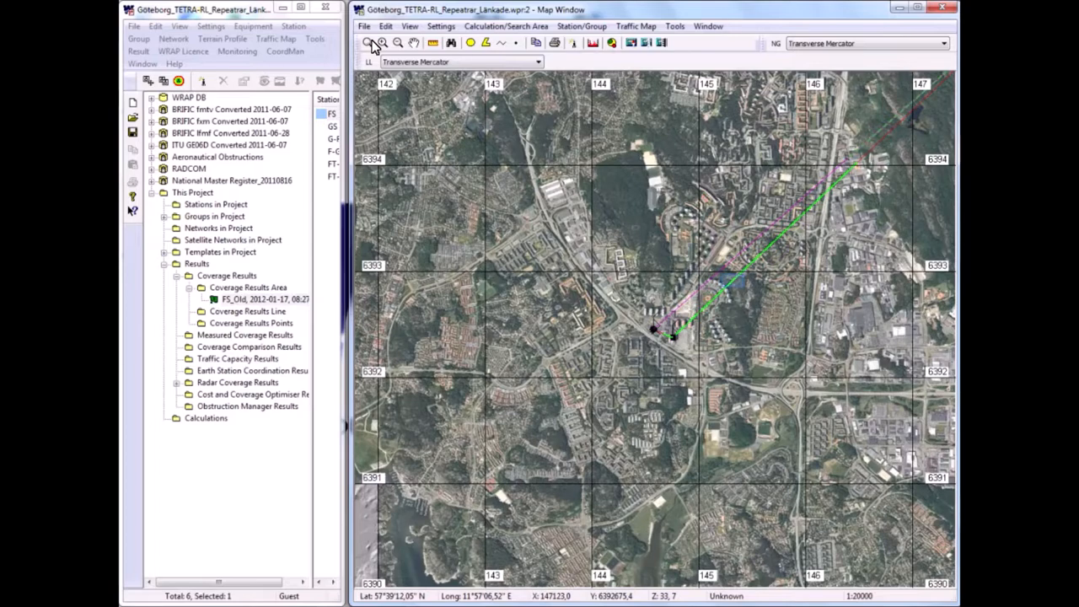
mouse_move(675, 129)
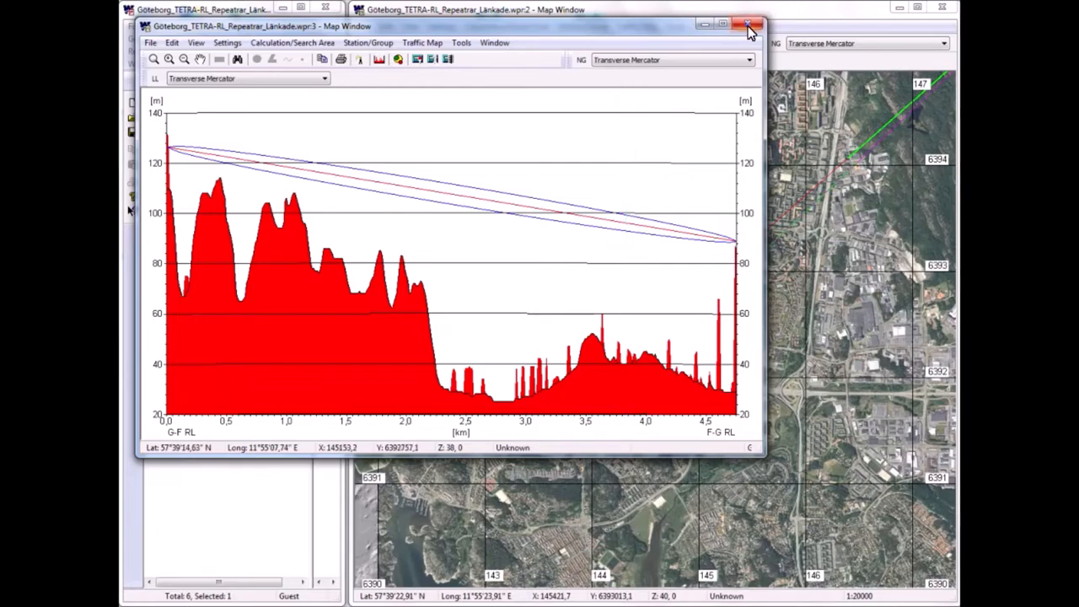
Close the first terrain profile so the GS to FT-GS link profile can be shown
left_click(747, 25)
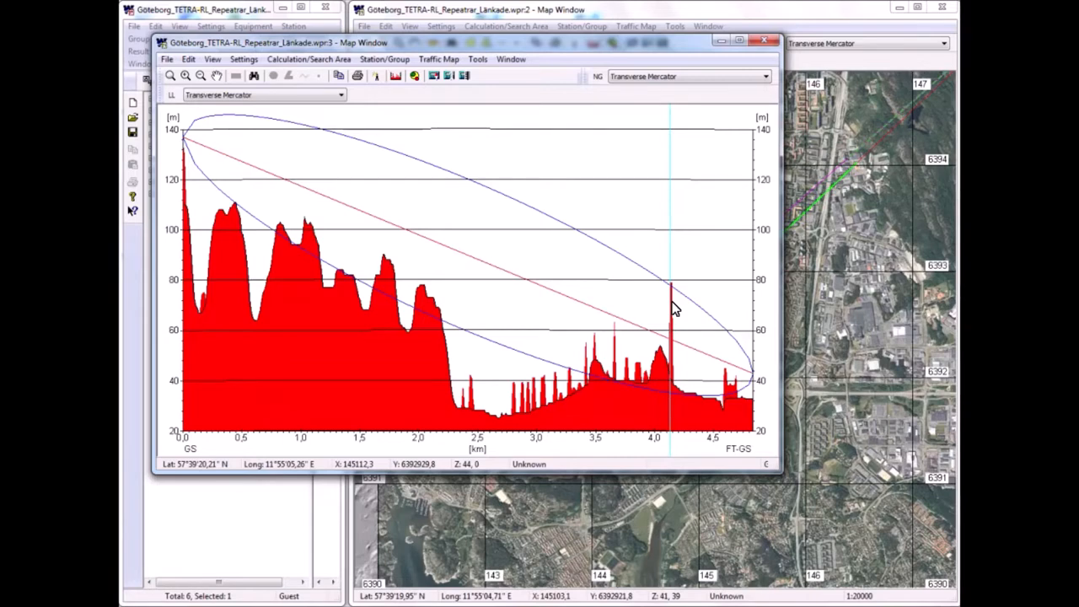
Close the GS to FT-GS terrain profile and return to the Göteborg aerial map
left_click(766, 40)
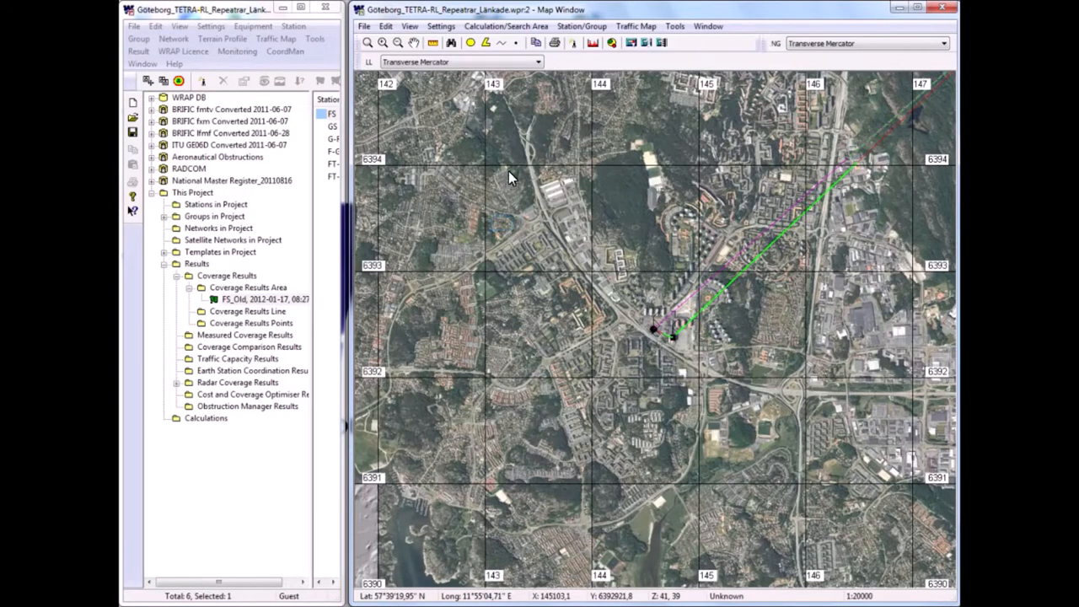
mouse_move(368, 44)
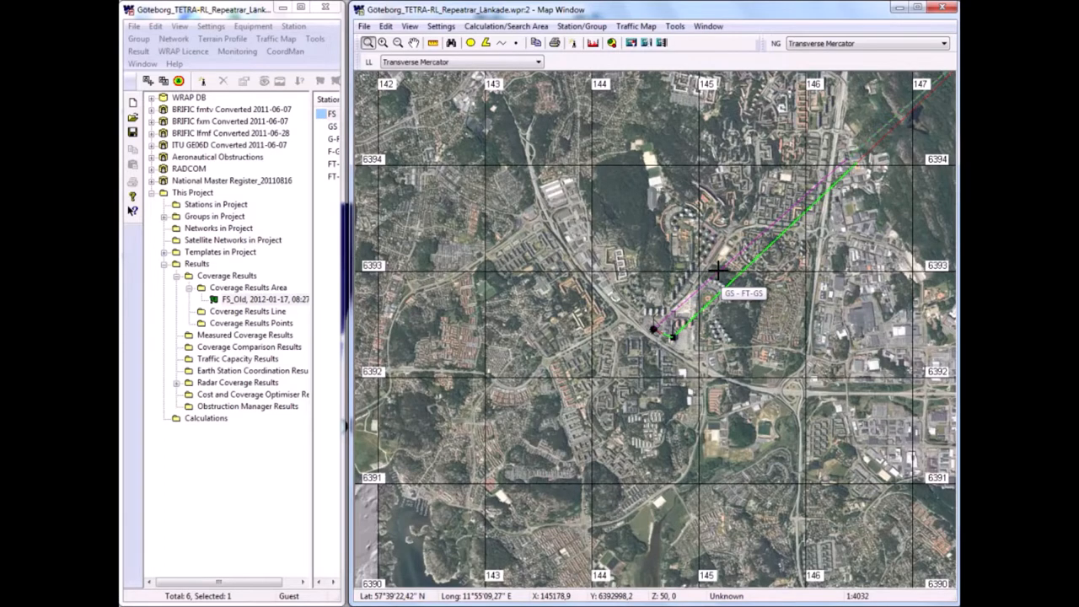
mouse_move(544, 504)
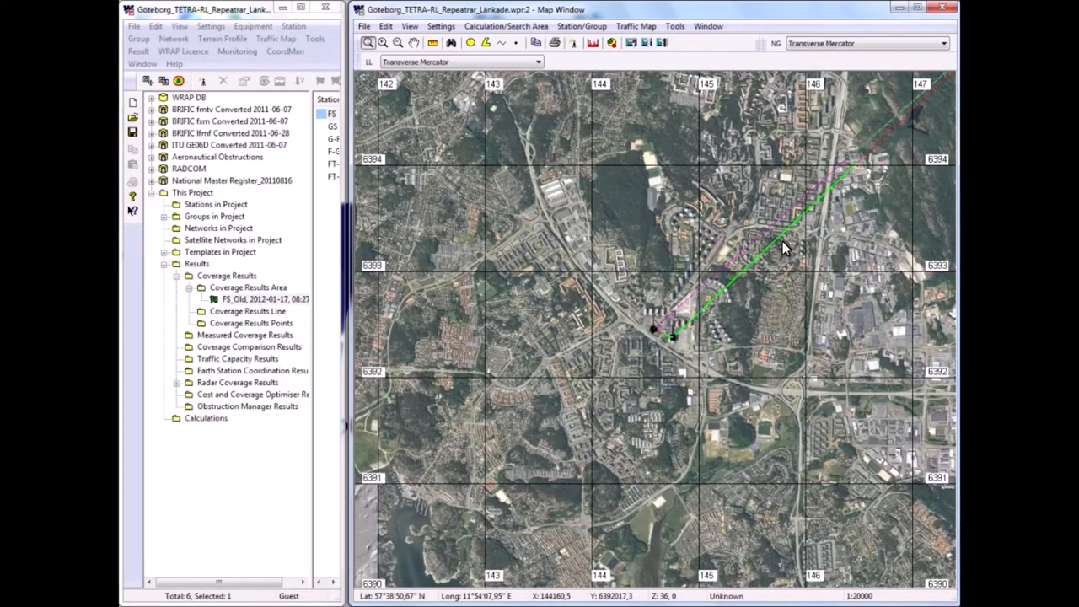
mouse_move(409, 27)
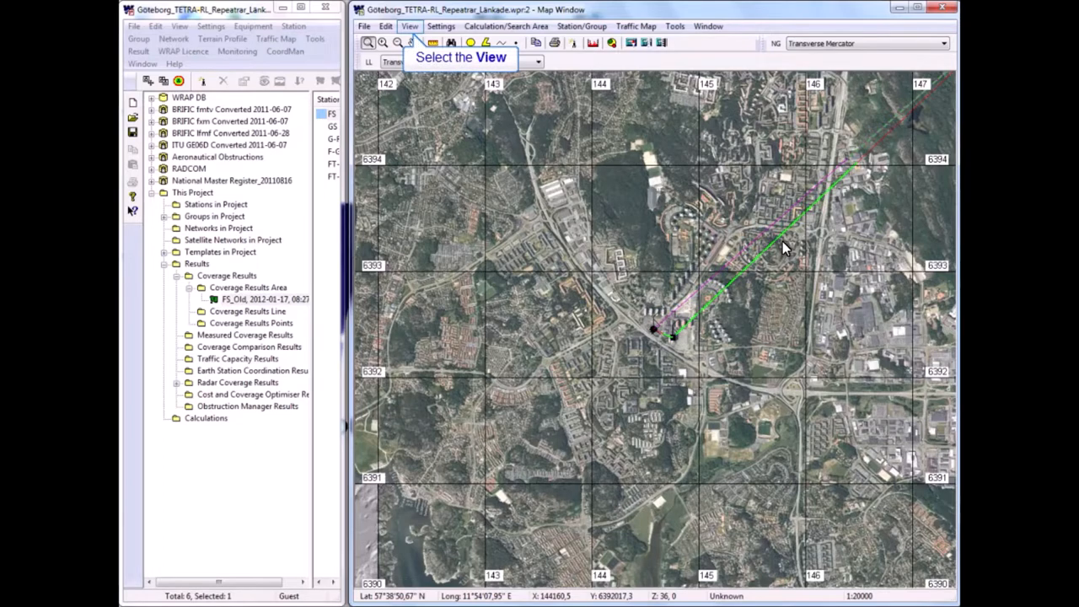
mouse_move(706, 246)
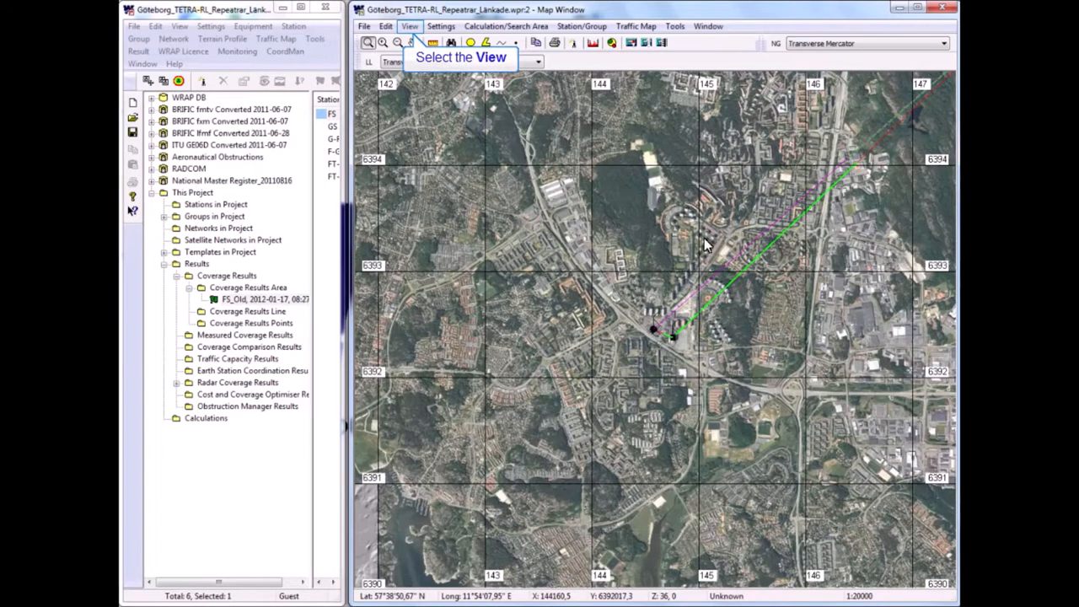
mouse_move(418, 91)
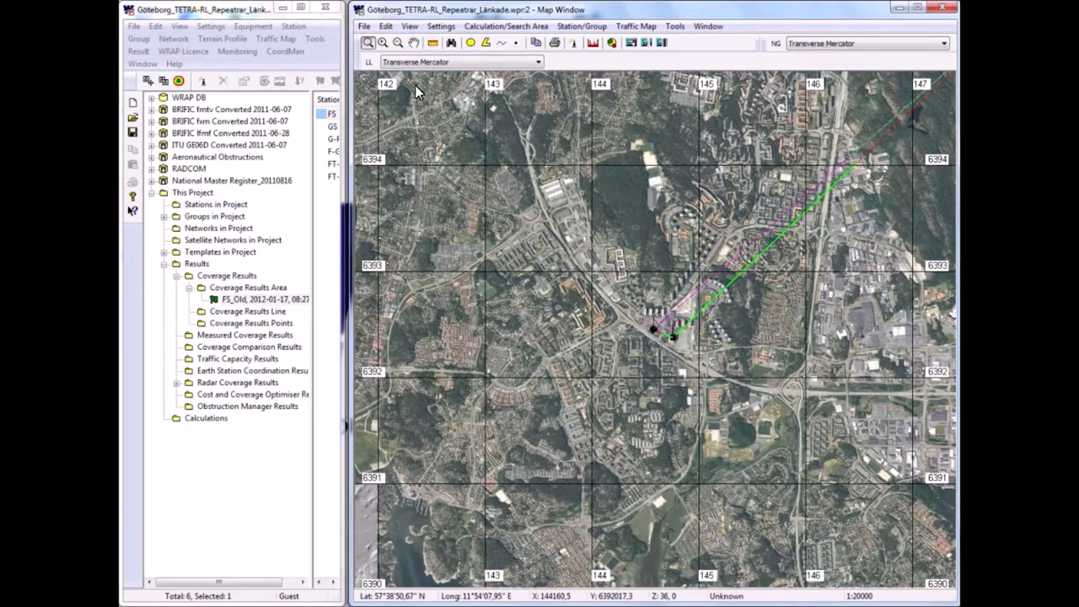
Switch the map window to a 3D view of the link area with buildings and beams
left_click(410, 27)
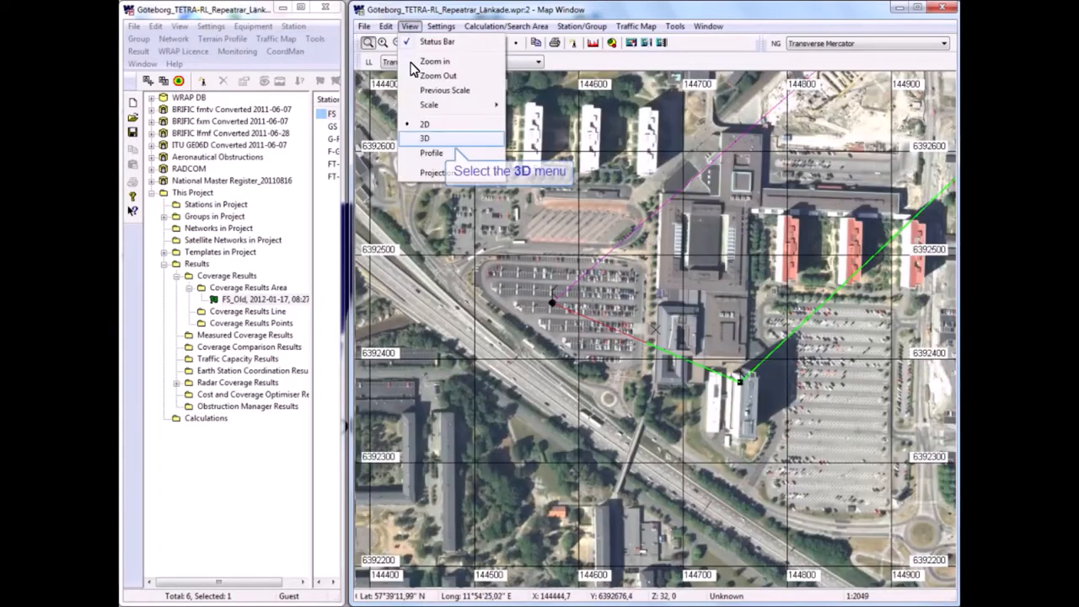
left_click(425, 139)
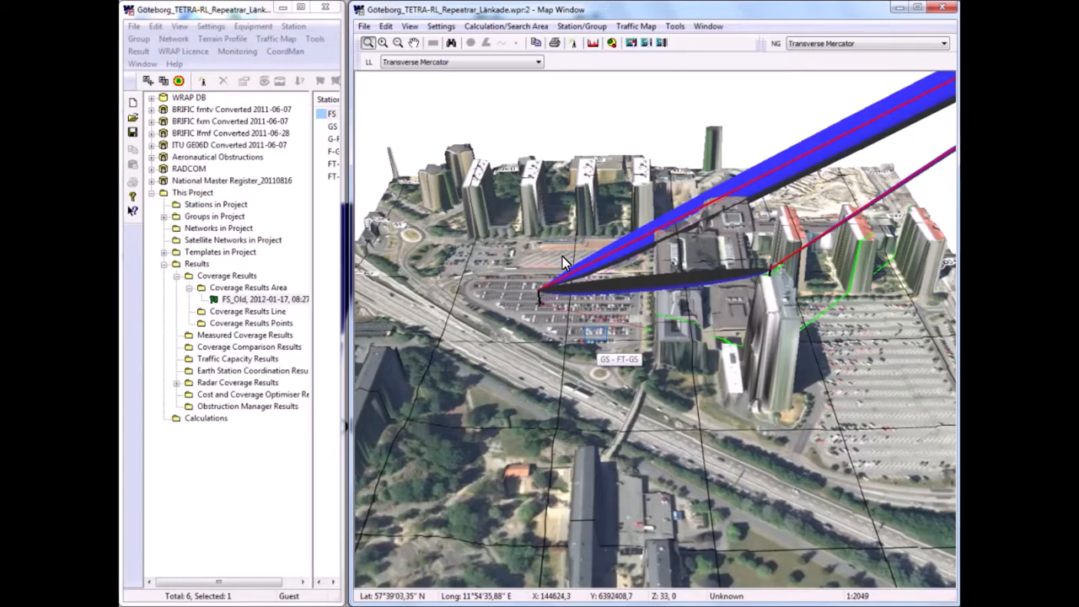
mouse_move(599, 341)
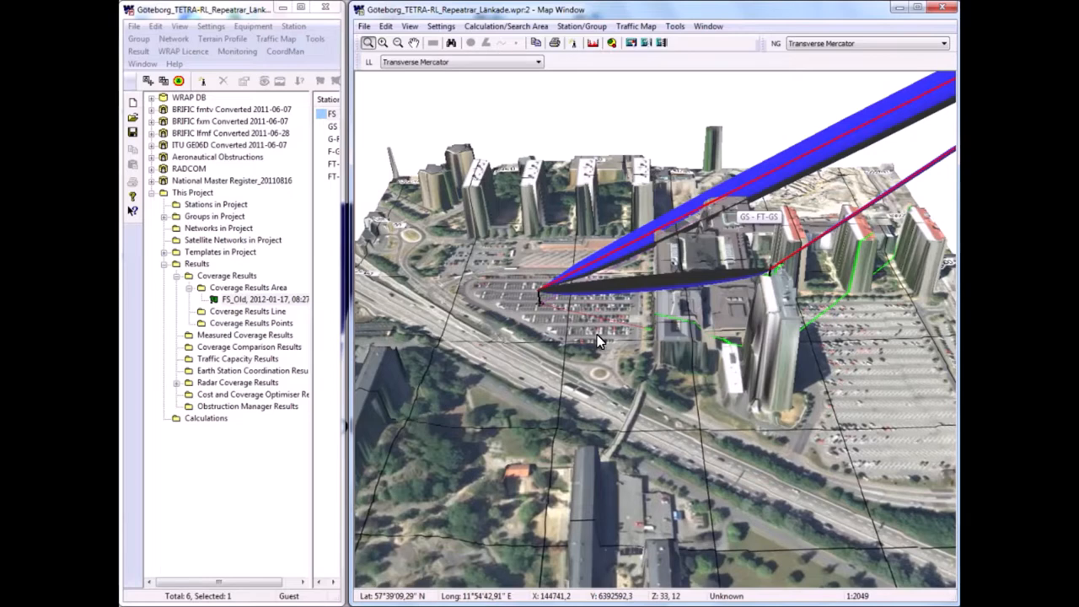
mouse_move(675, 322)
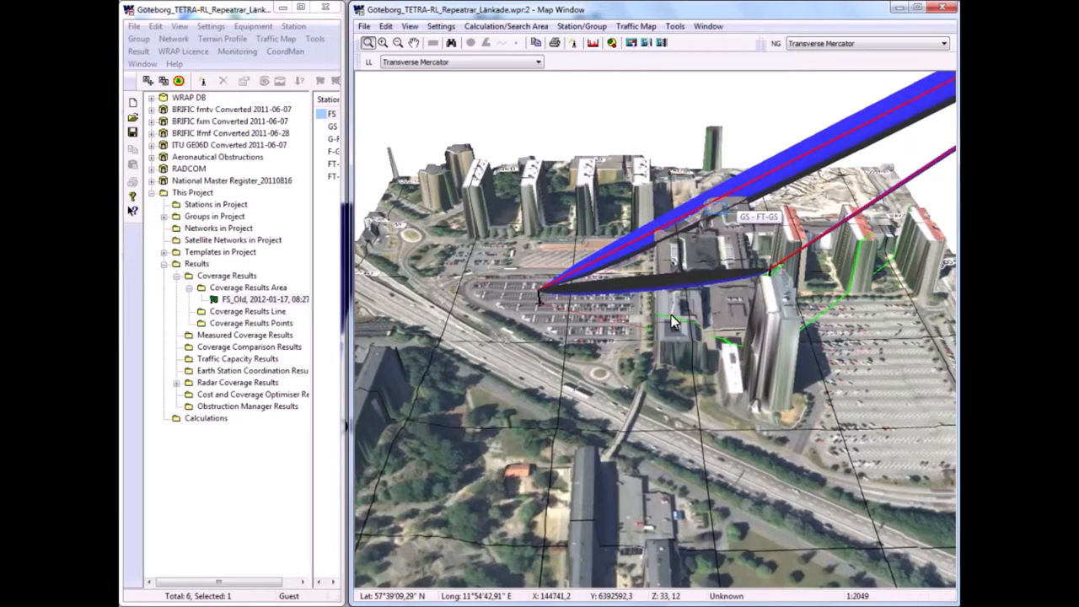
mouse_move(717, 216)
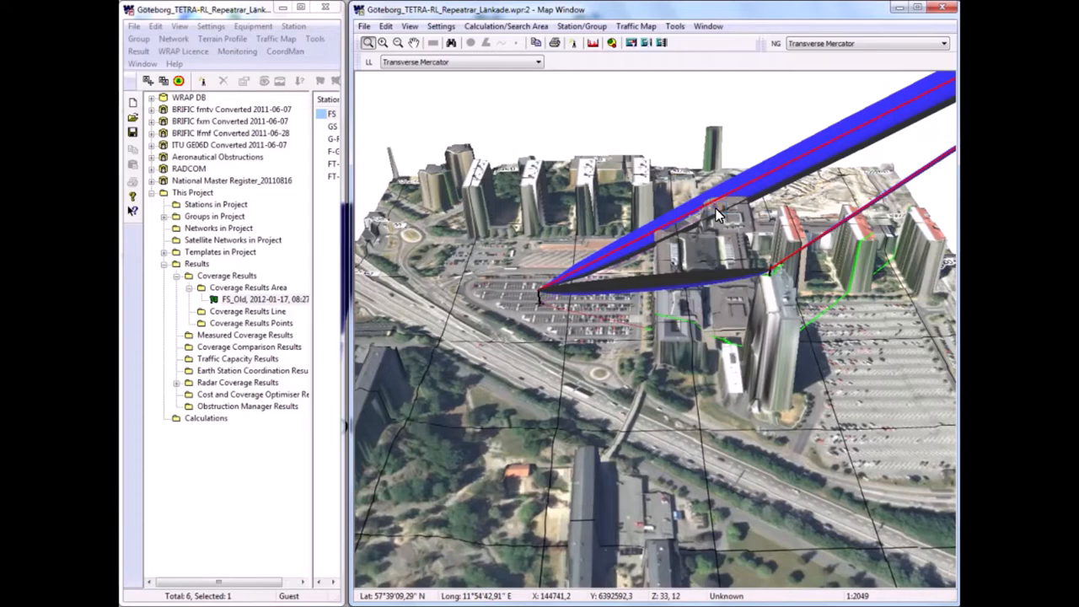
mouse_move(716, 213)
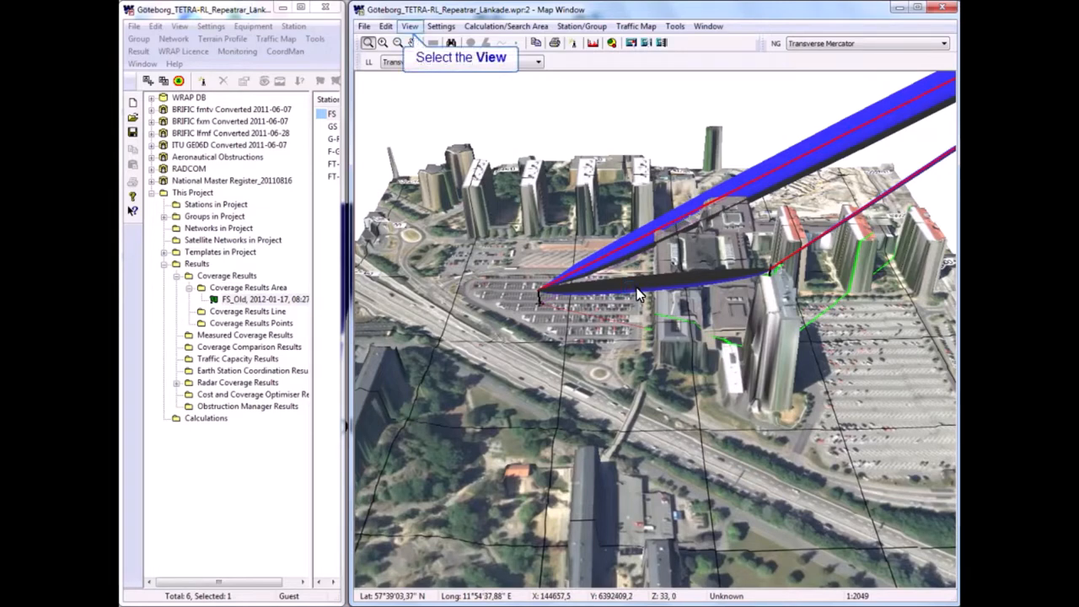
mouse_move(532, 273)
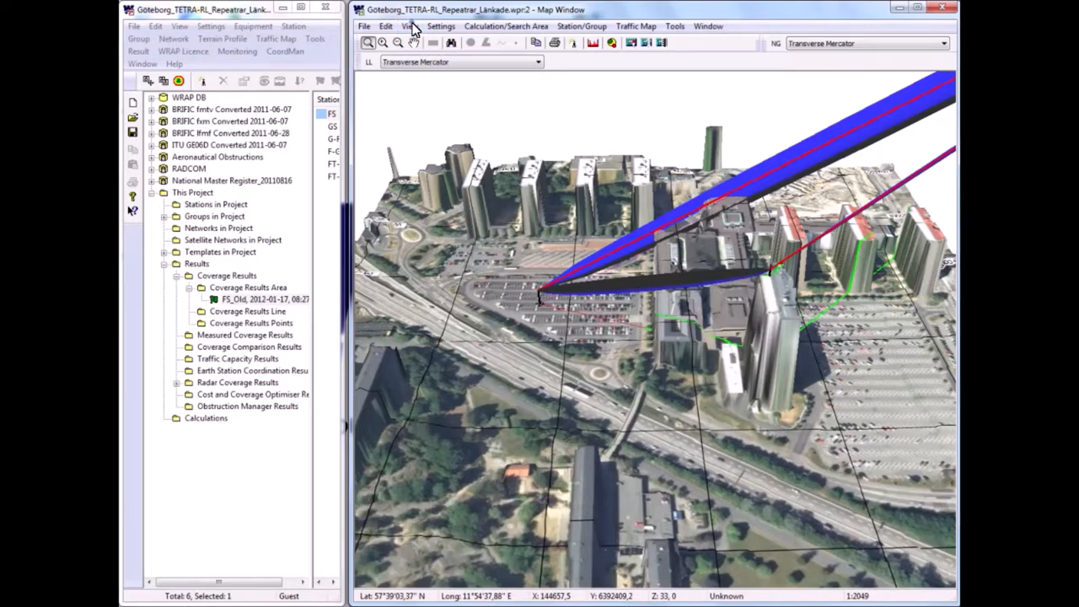
Return the map to a flat 2D view and restore the previous, wider scale
left_click(409, 27)
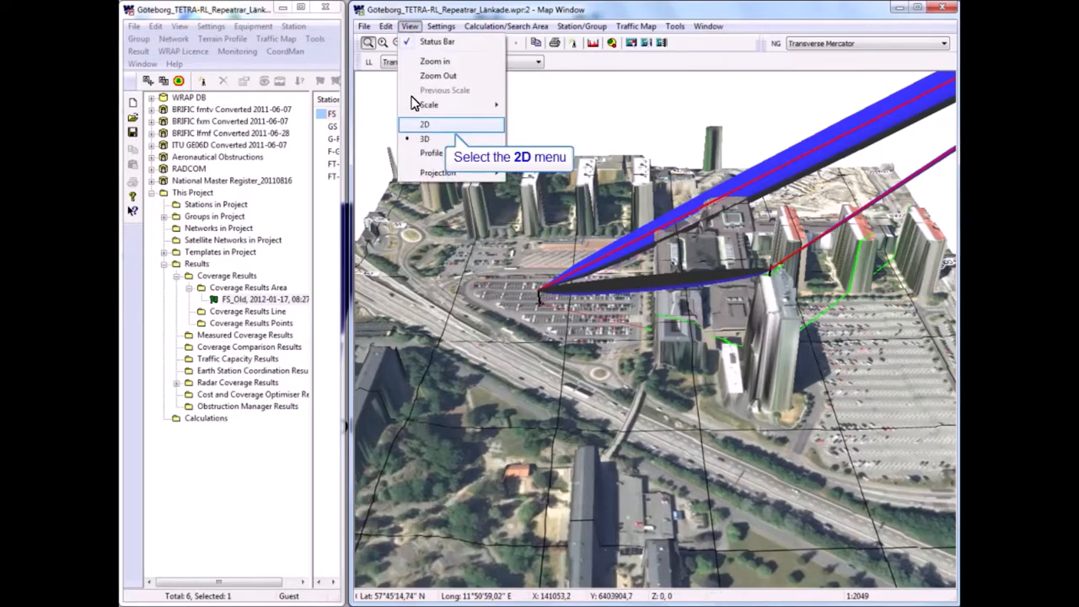
left_click(425, 125)
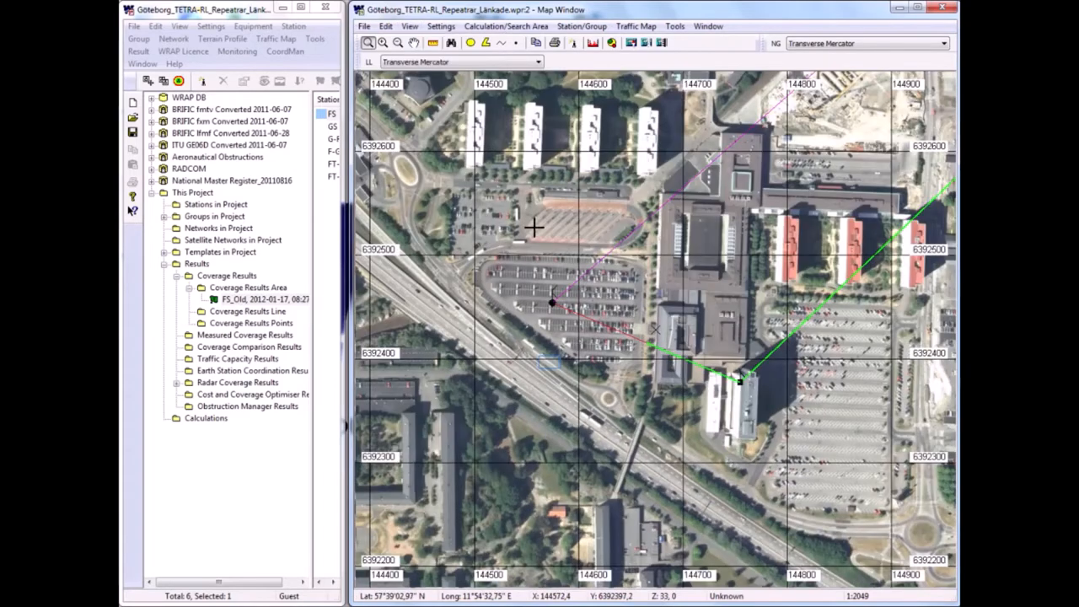
mouse_move(368, 44)
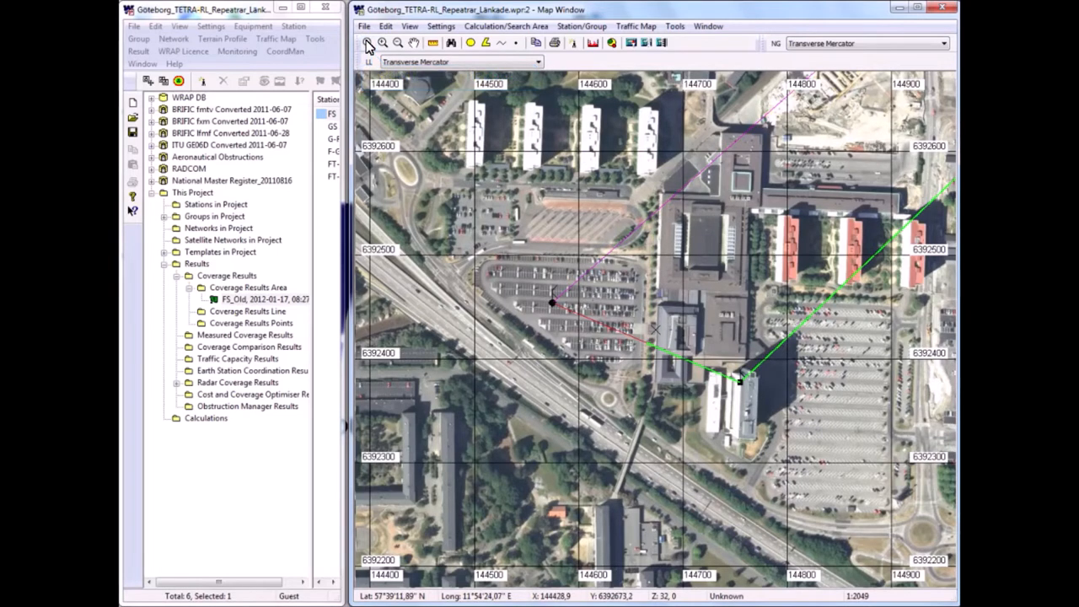
mouse_move(410, 27)
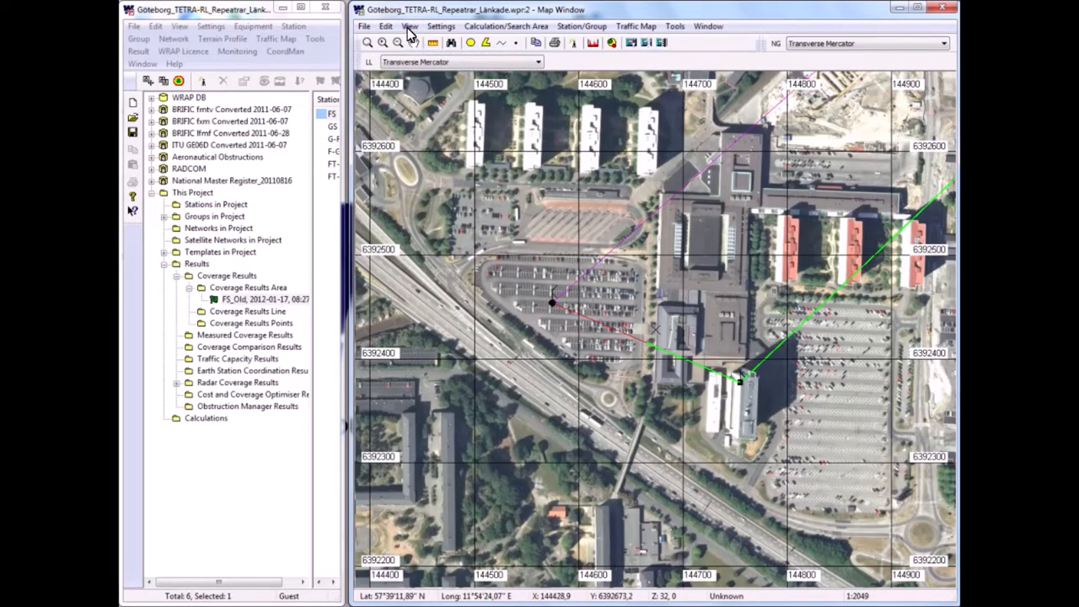
left_click(408, 27)
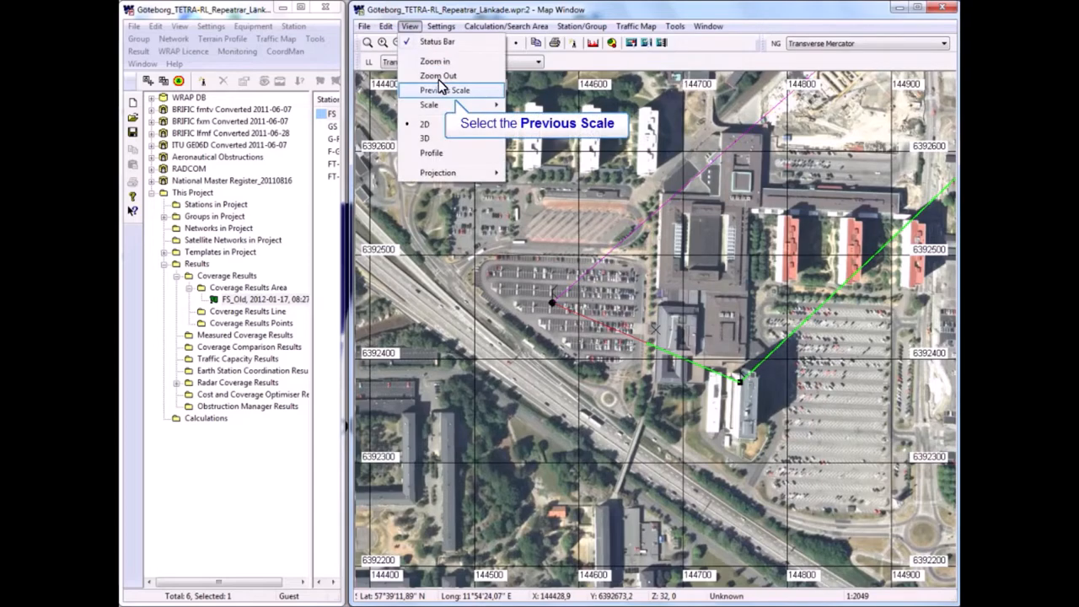
left_click(445, 91)
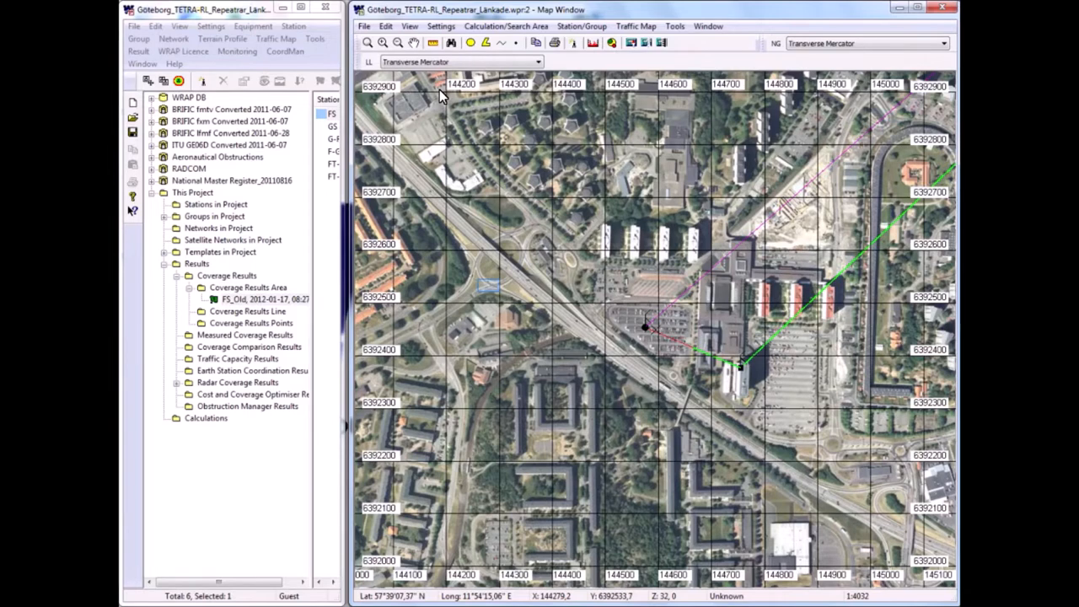
mouse_move(493, 293)
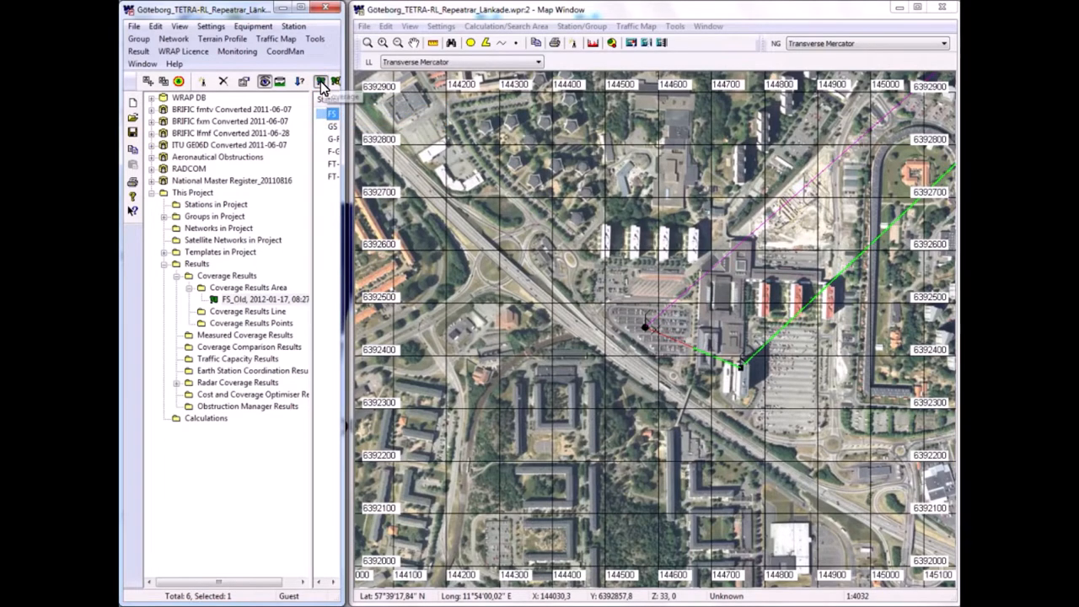
Start a received-power coverage calculation for the TETRA HH mobile, circle around FS, radius 2.5 km
left_click(321, 81)
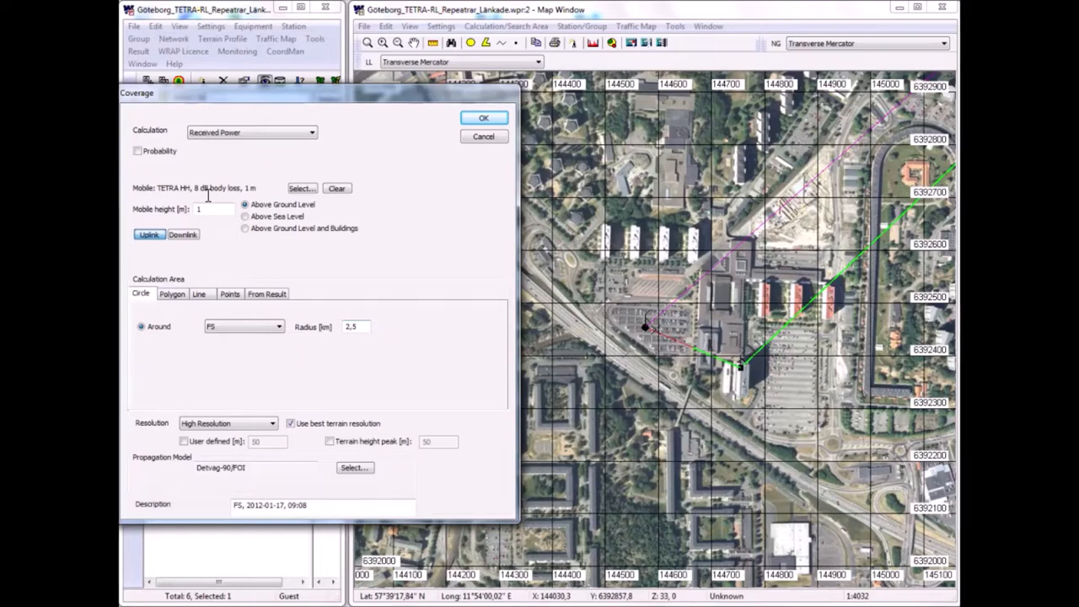
mouse_move(353, 327)
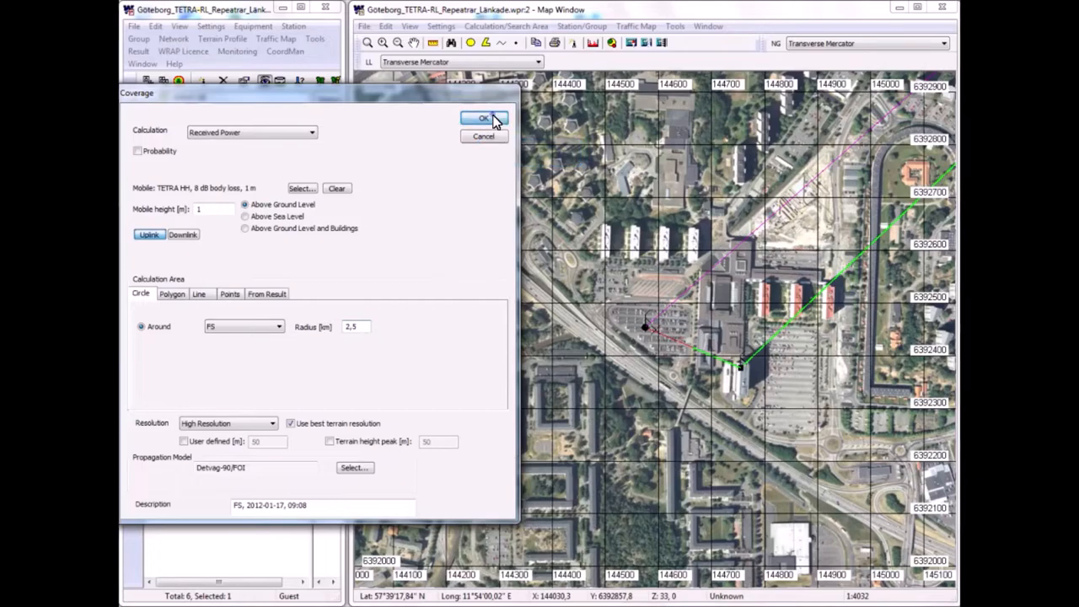
left_click(482, 118)
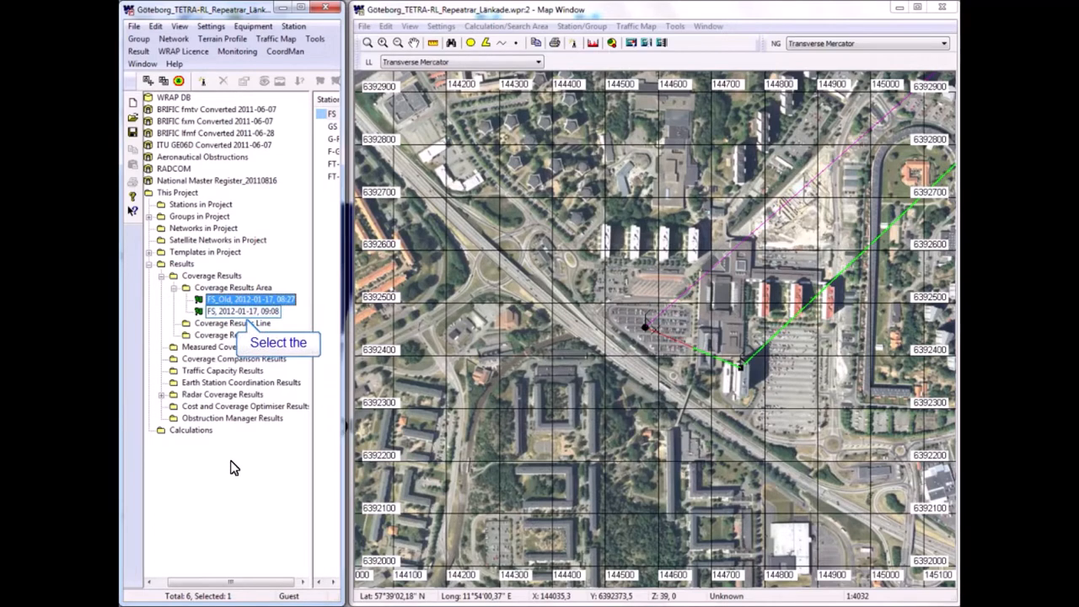
mouse_move(234, 400)
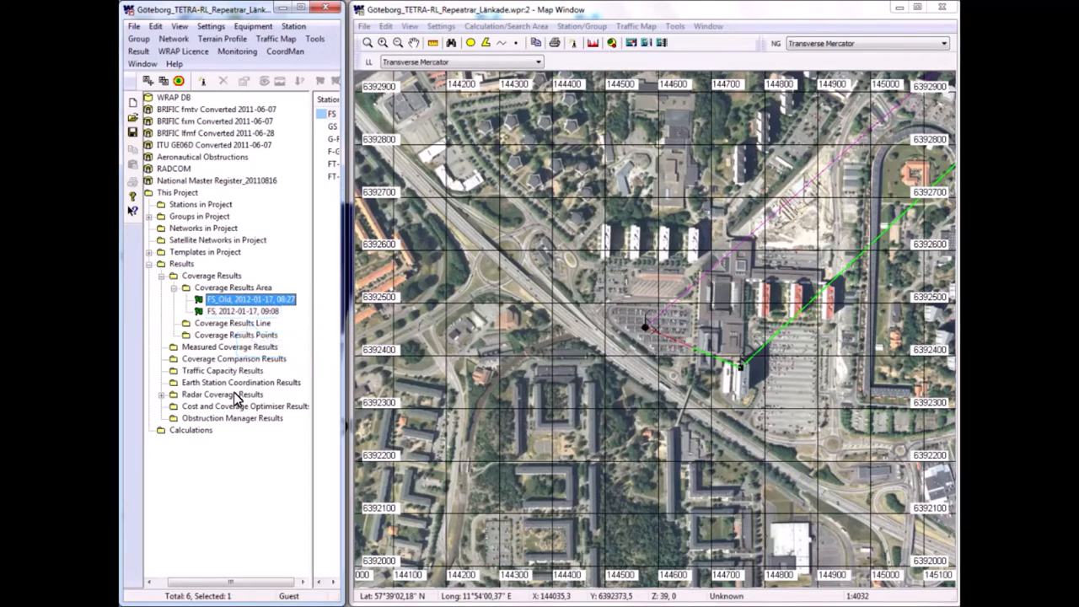
Select the new FS coverage result in the project tree and bring up its actions
left_click(242, 311)
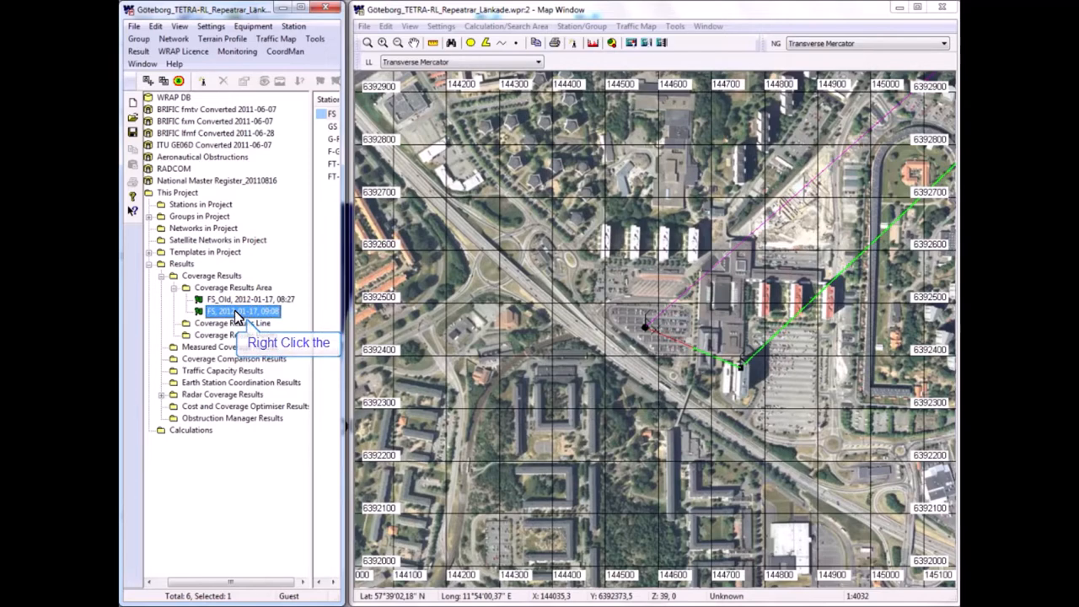
right_click(245, 310)
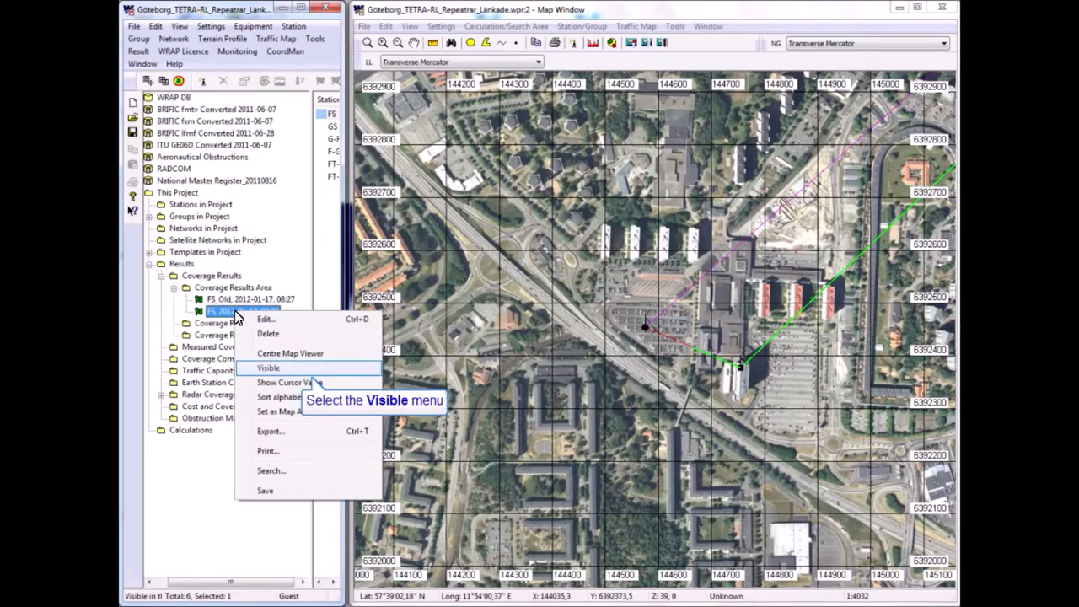
mouse_move(269, 368)
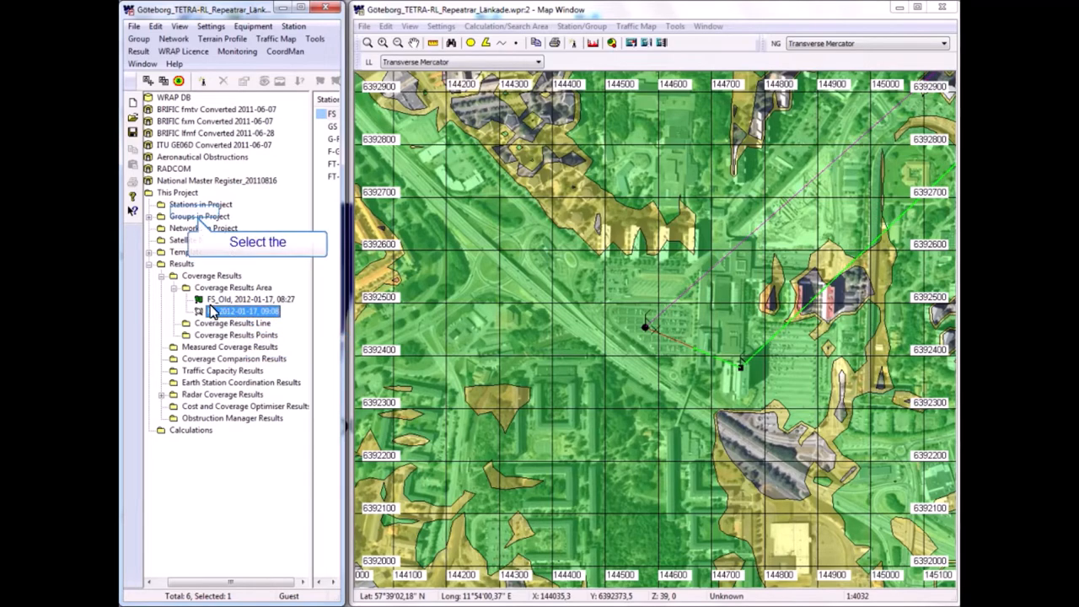
double_click(245, 310)
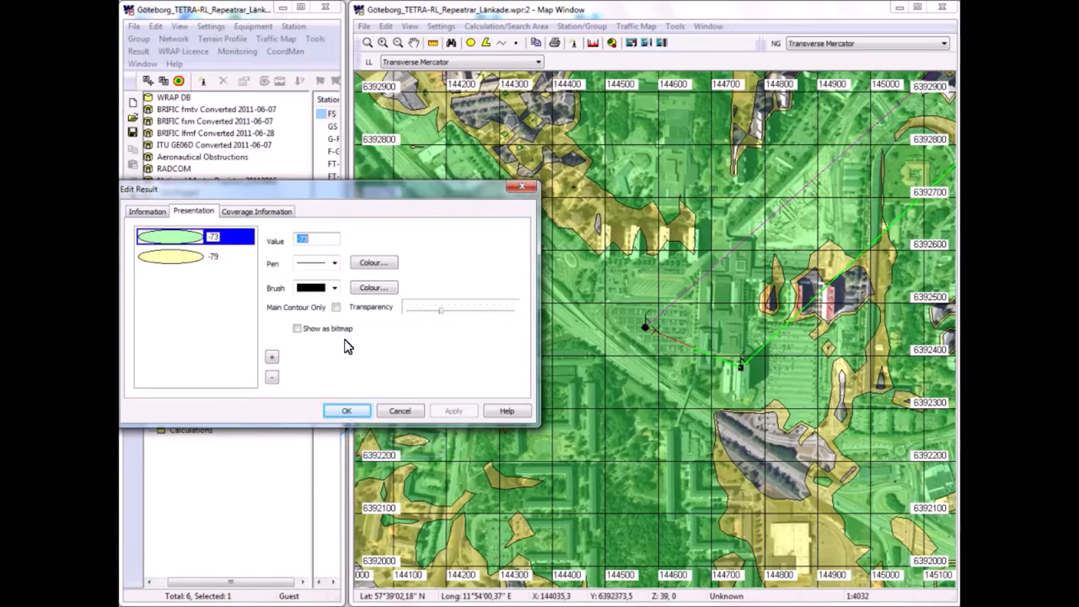
left_click(346, 411)
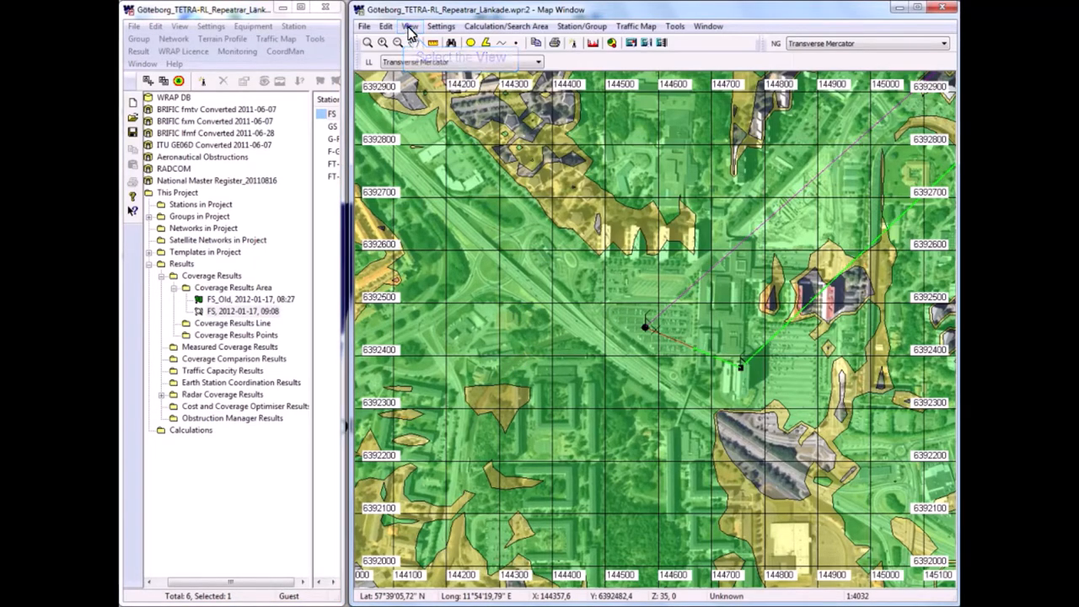
Switch the map to 3D with the FS coverage contours draped over terrain and buildings
left_click(410, 27)
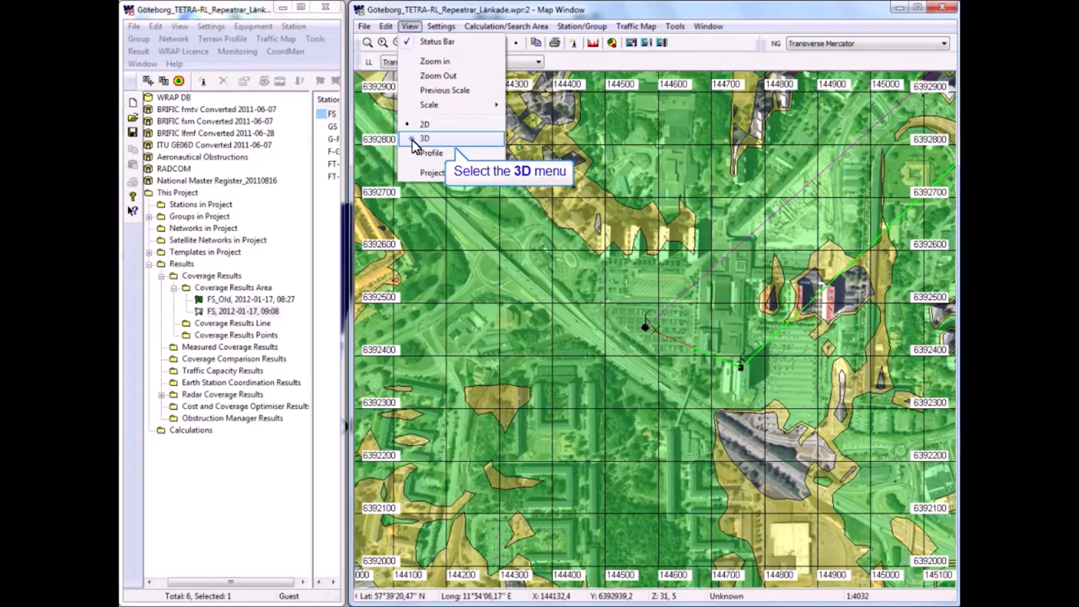
left_click(425, 138)
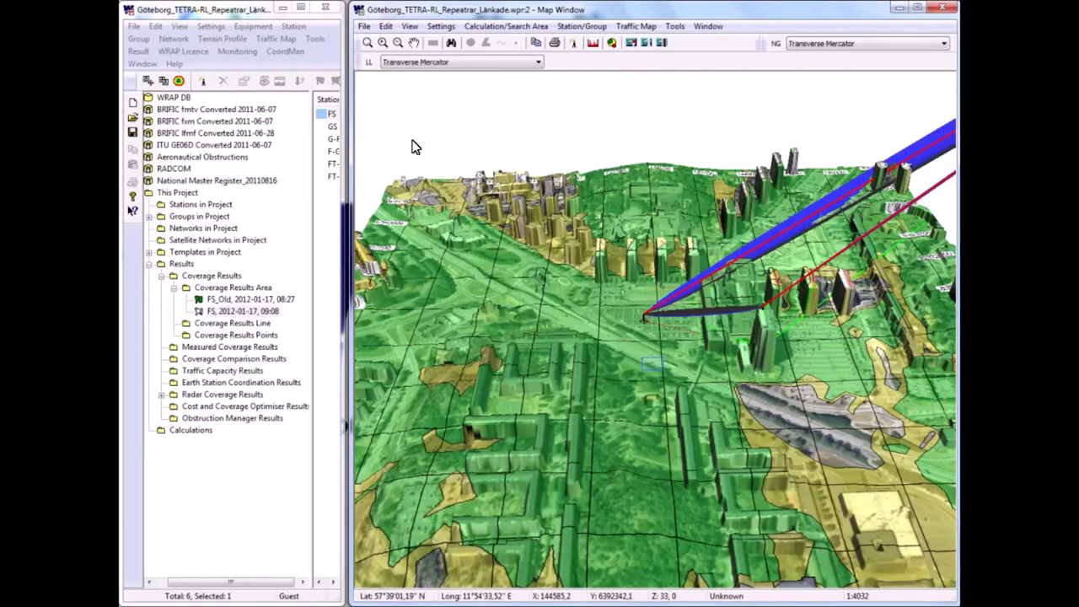
mouse_move(521, 162)
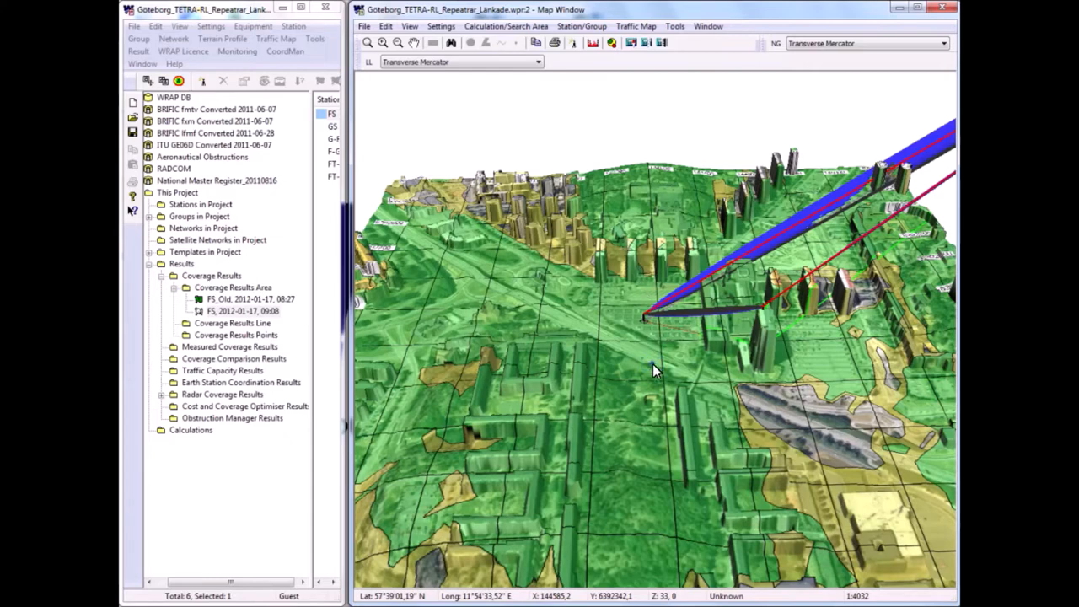
mouse_move(776, 422)
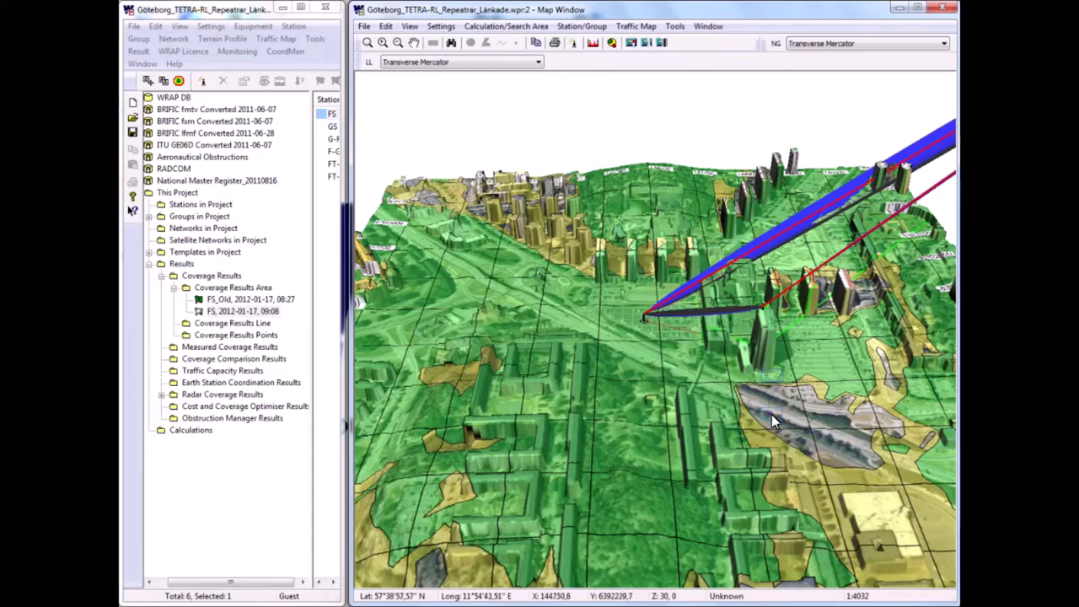
mouse_move(774, 385)
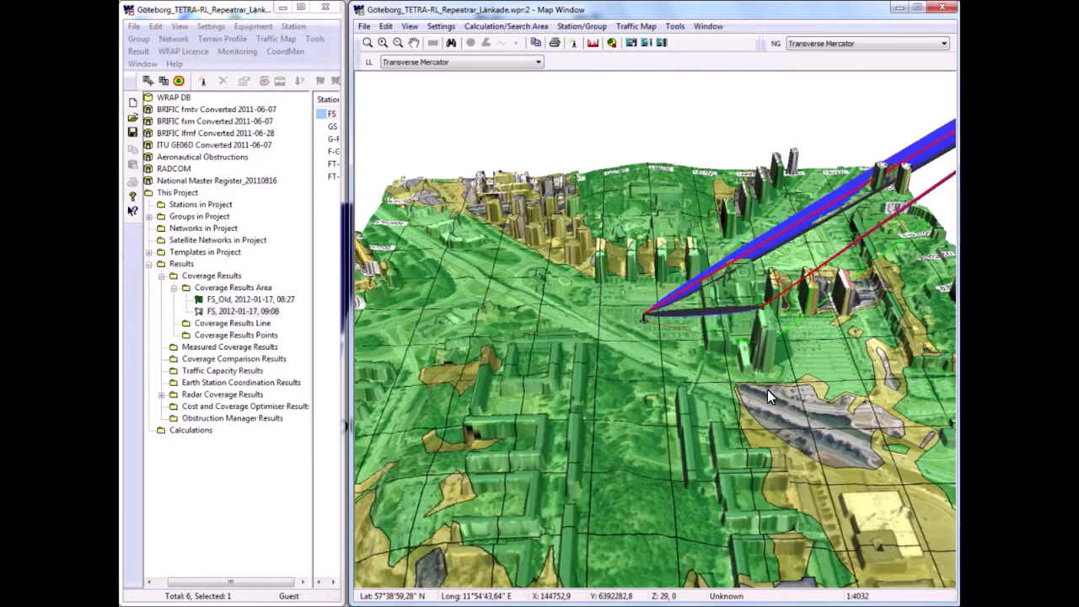
mouse_move(628, 430)
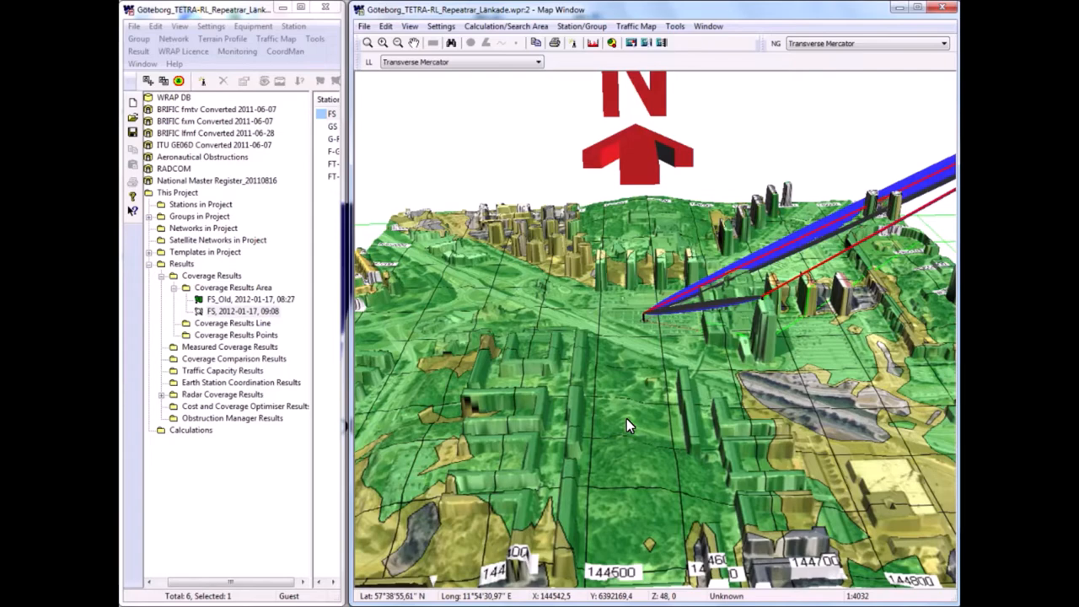
mouse_move(634, 430)
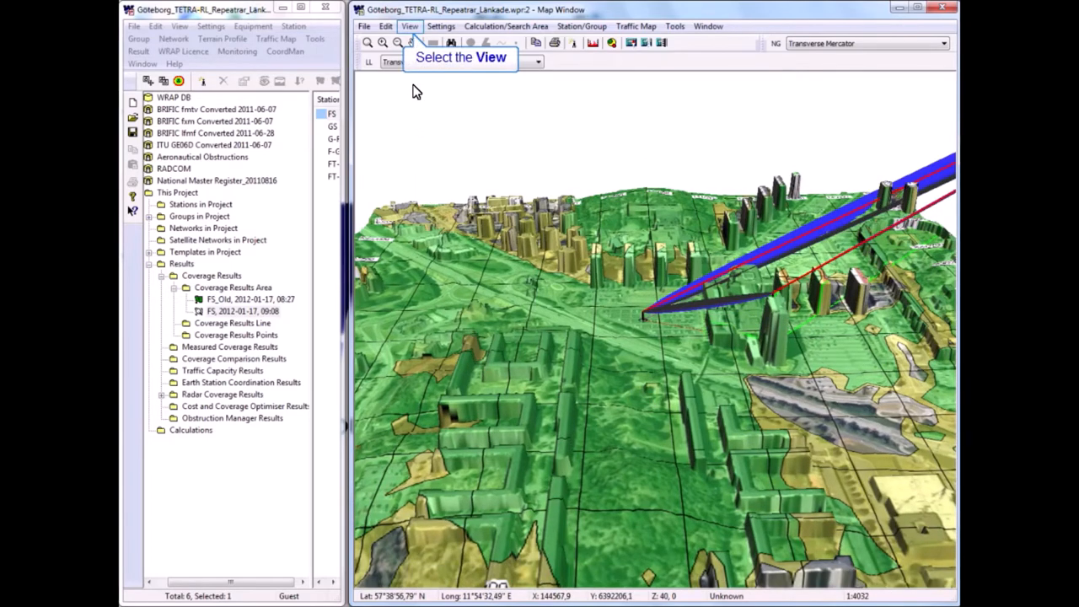
Switch the map back to 2D showing the full FS coverage extent, and select the FS result
left_click(410, 27)
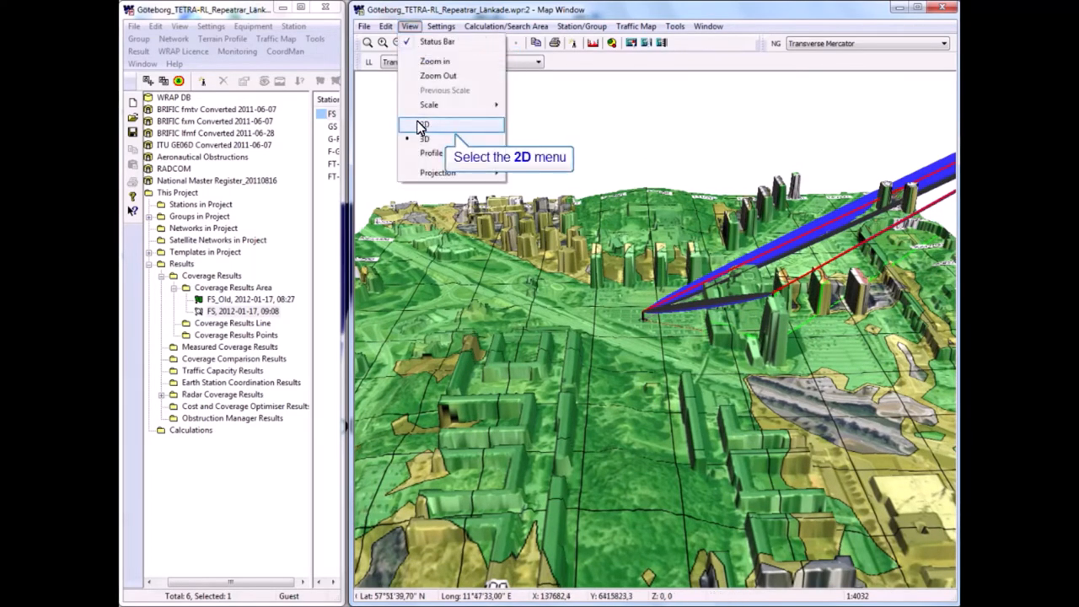
left_click(425, 125)
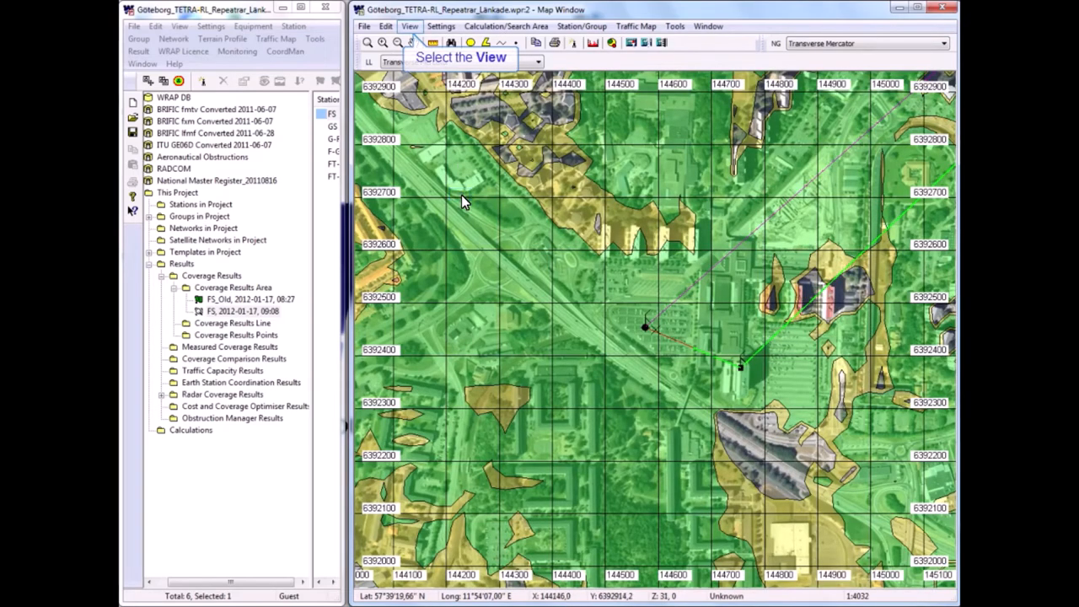
mouse_move(414, 83)
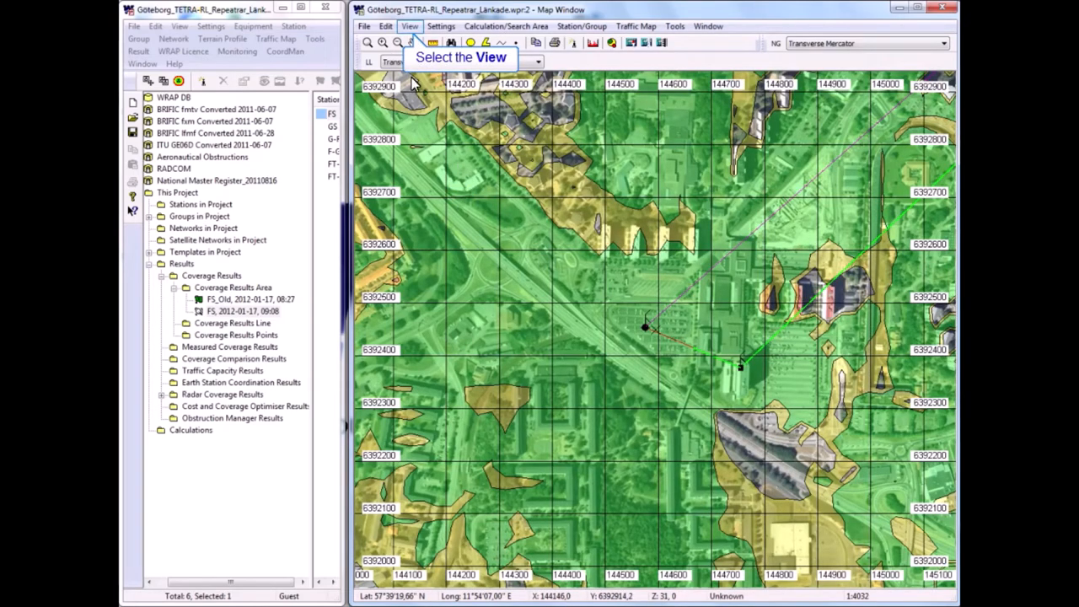
left_click(410, 27)
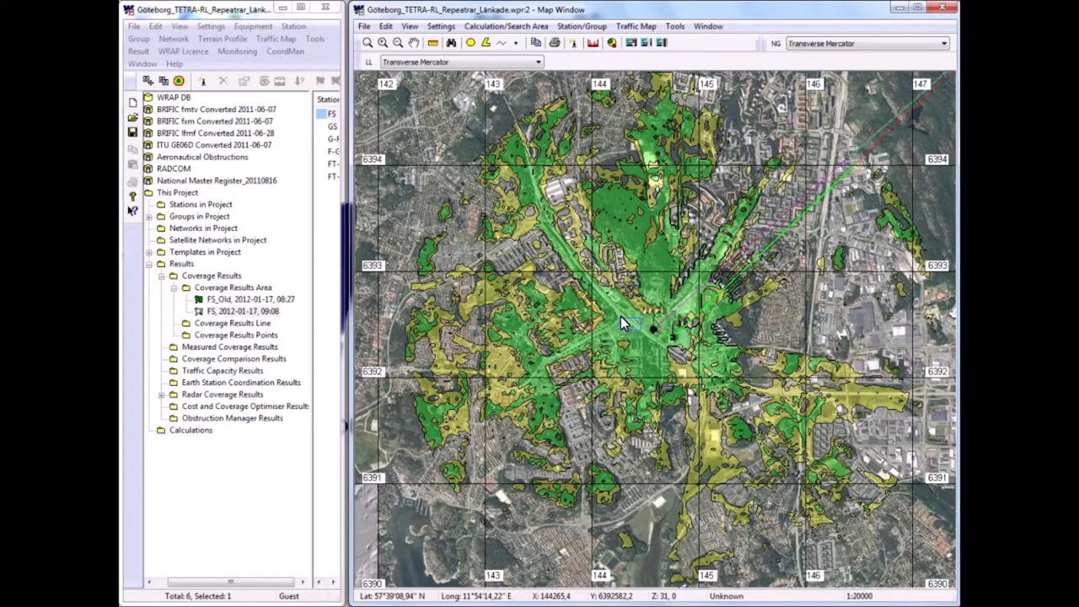
mouse_move(631, 329)
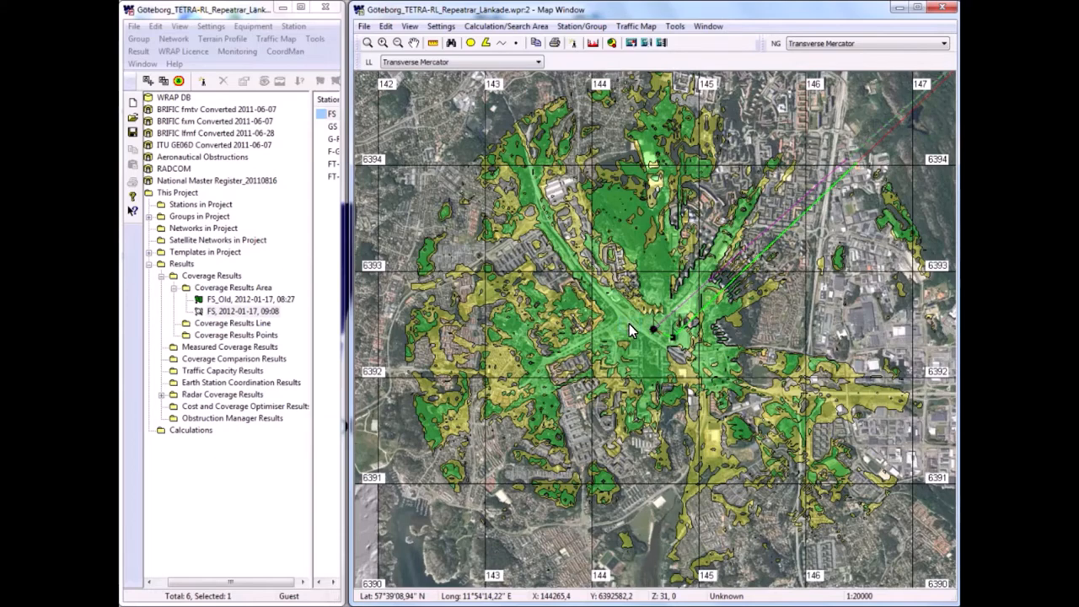
left_click(243, 310)
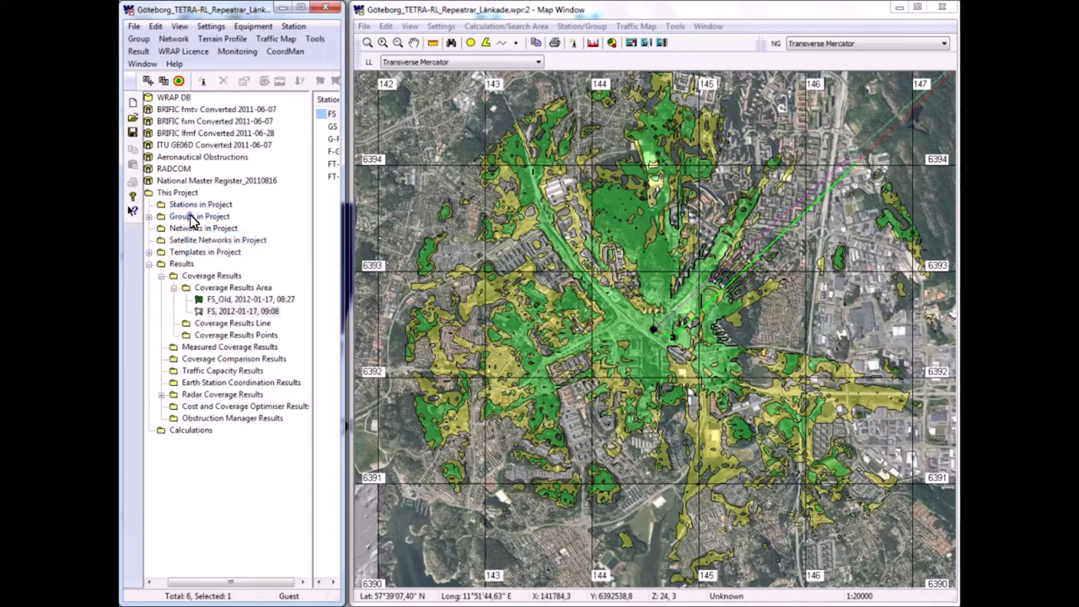
Add a -95 contour level with red fill to the FS result and apply the colours
double_click(243, 310)
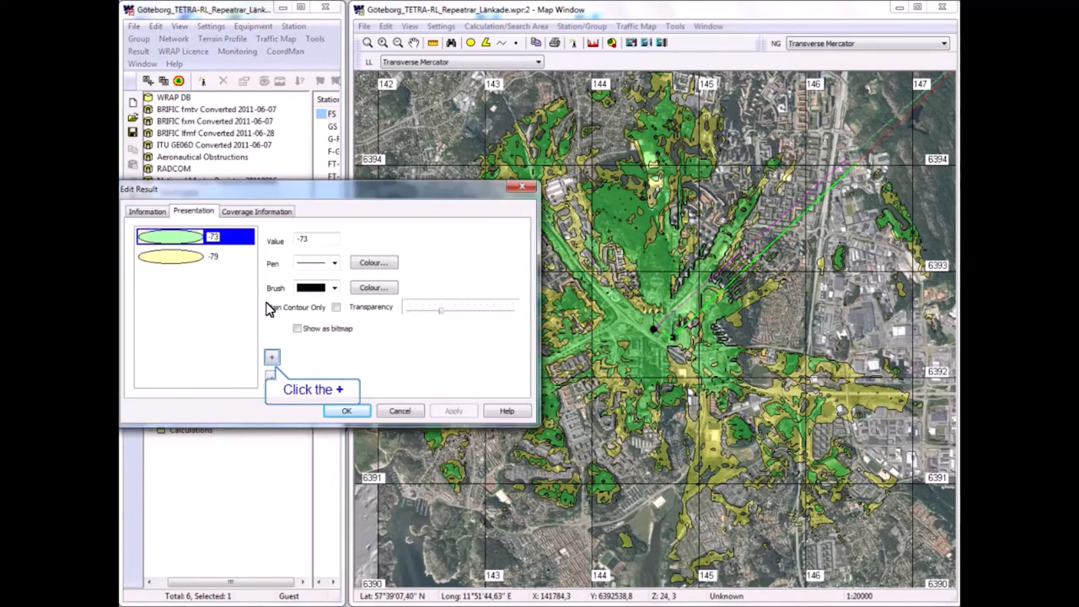
left_click(271, 358)
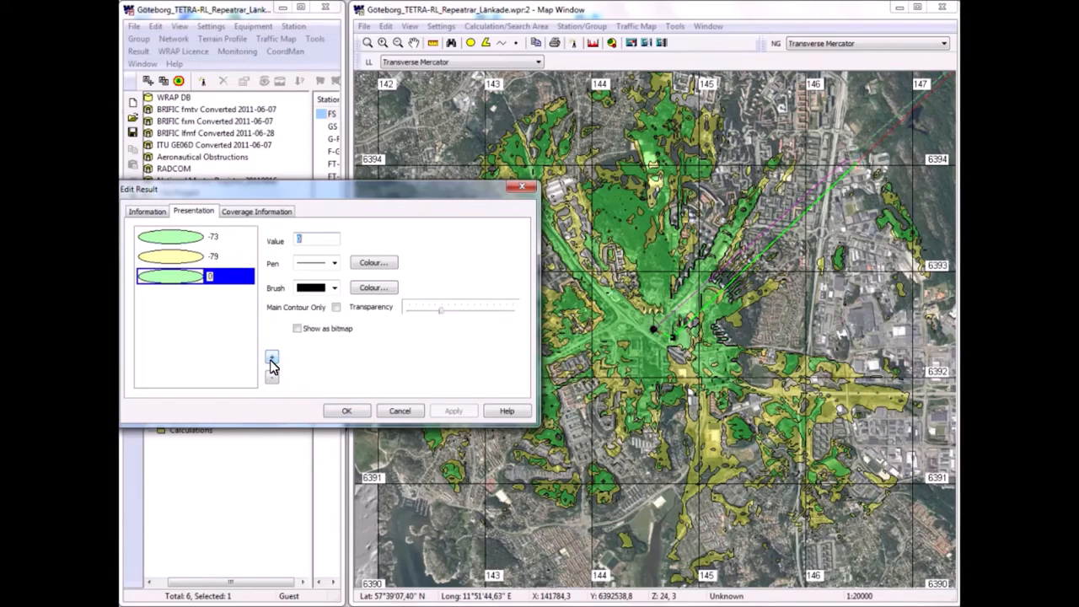
left_click(272, 361)
type("-95")
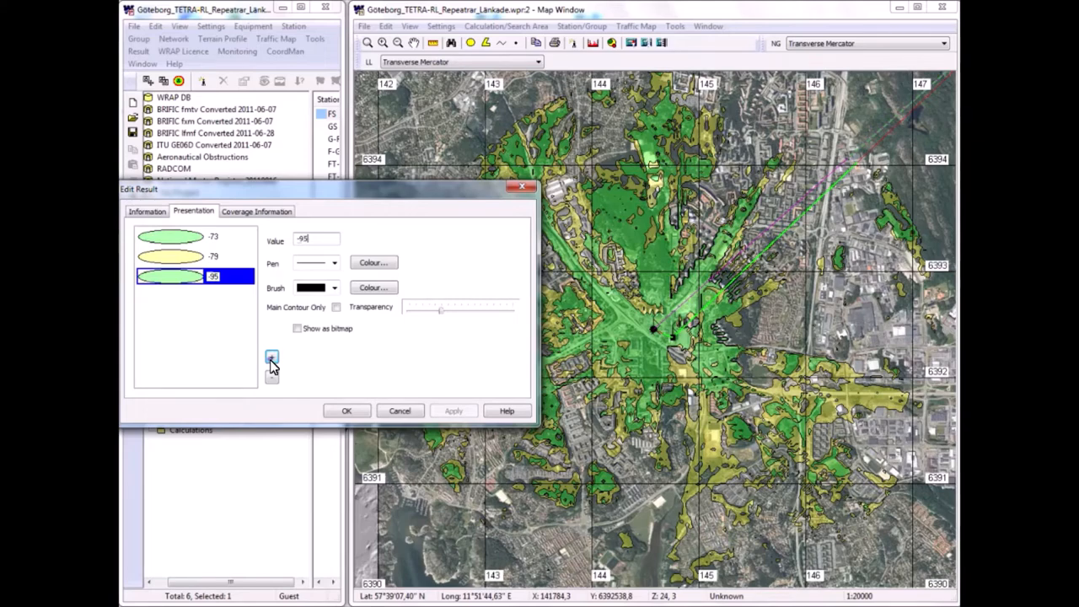
left_click(375, 287)
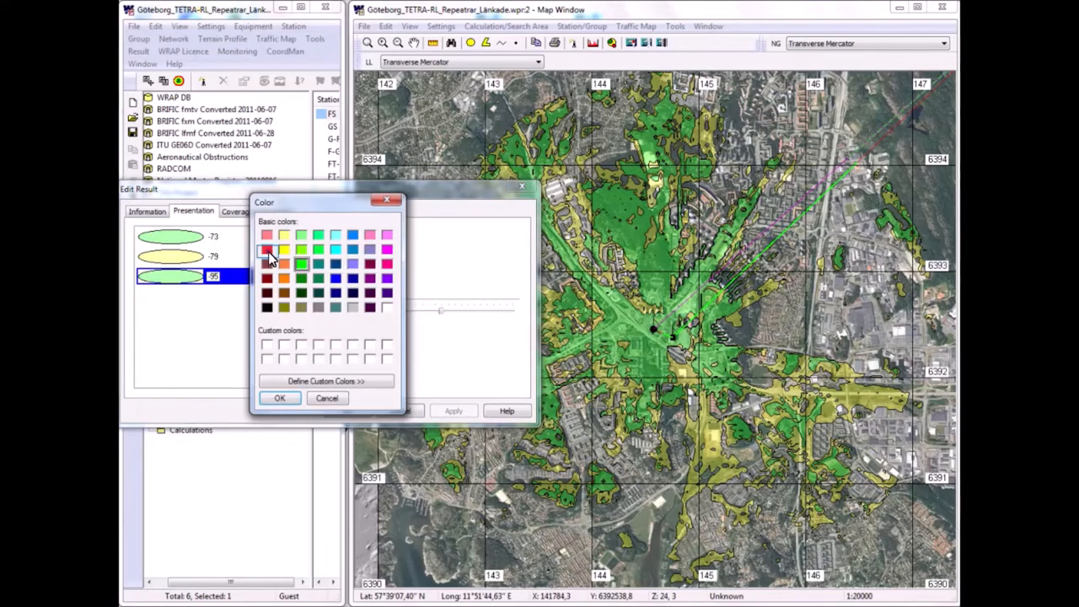
left_click(267, 249)
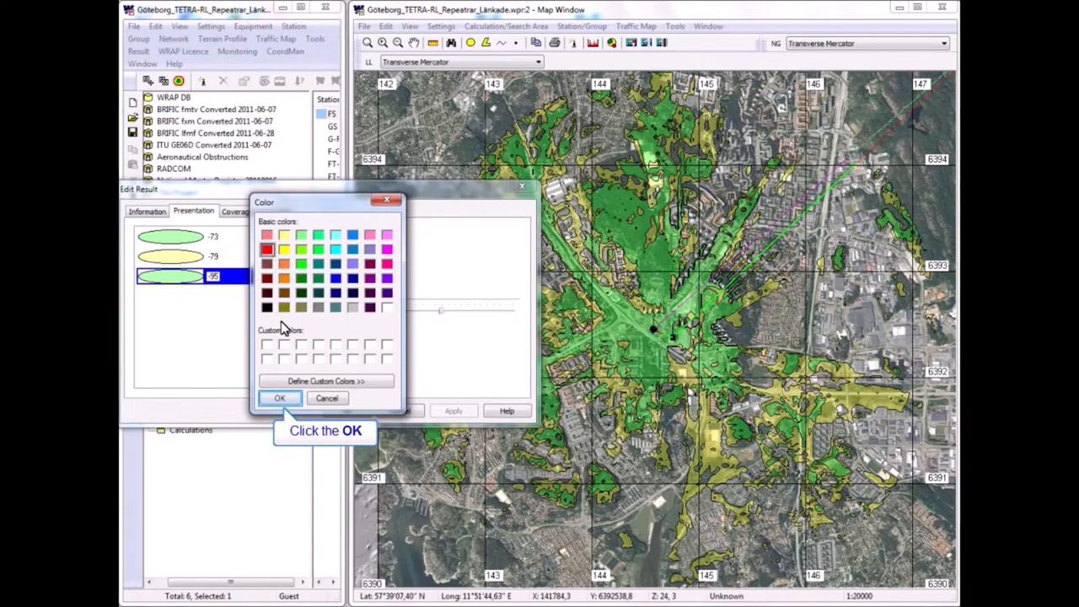
left_click(279, 398)
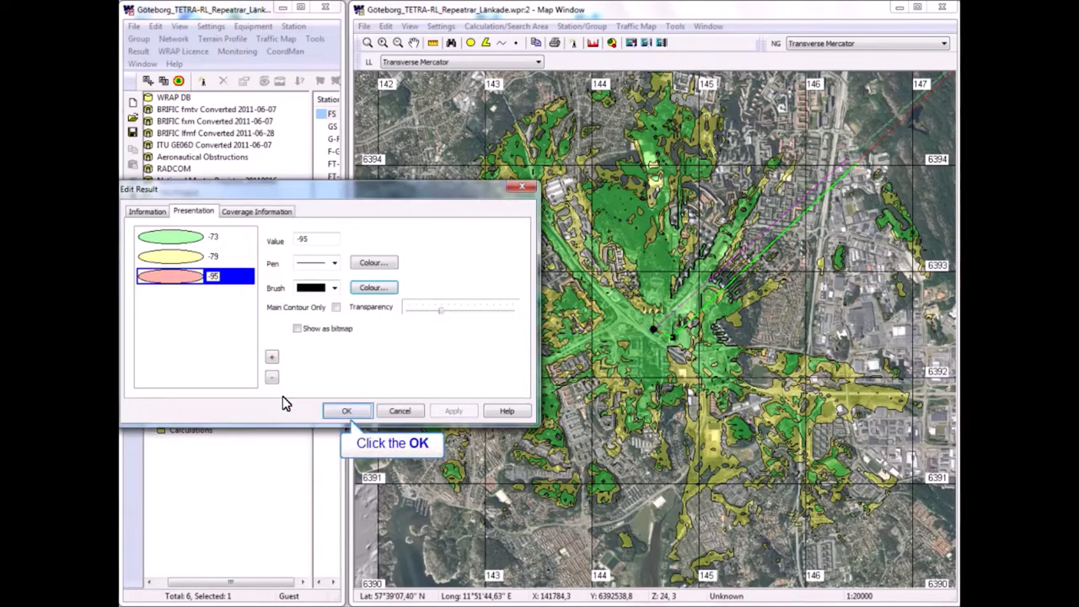
left_click(346, 412)
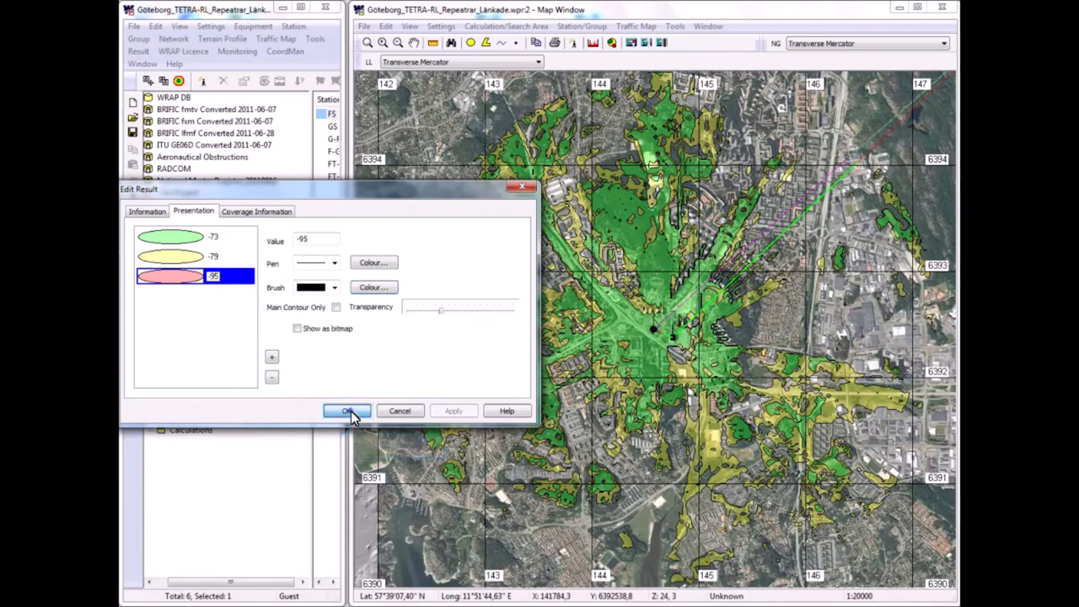
left_click(344, 411)
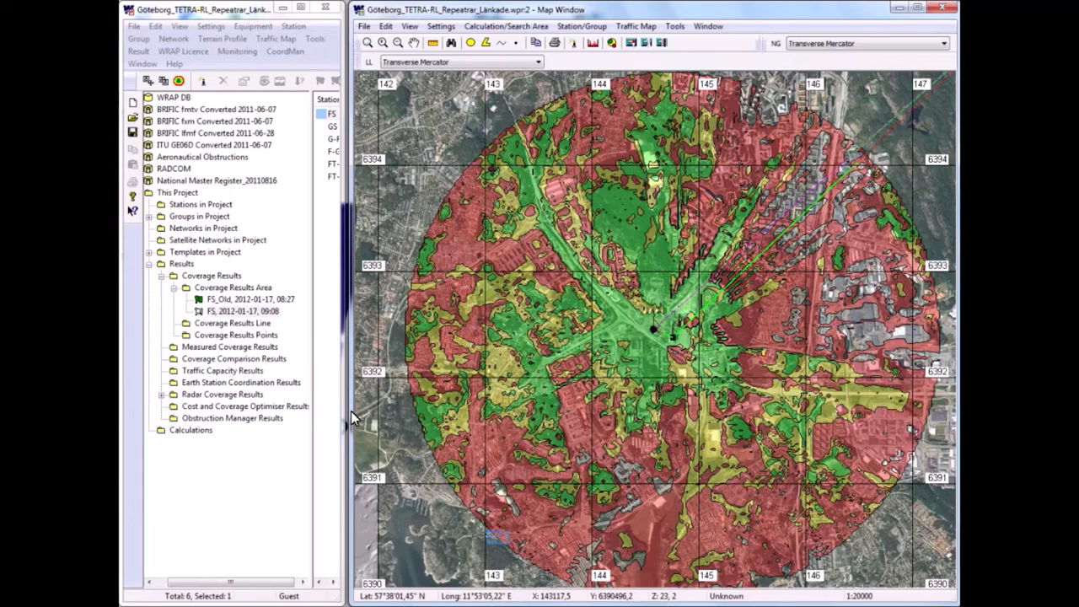
mouse_move(499, 543)
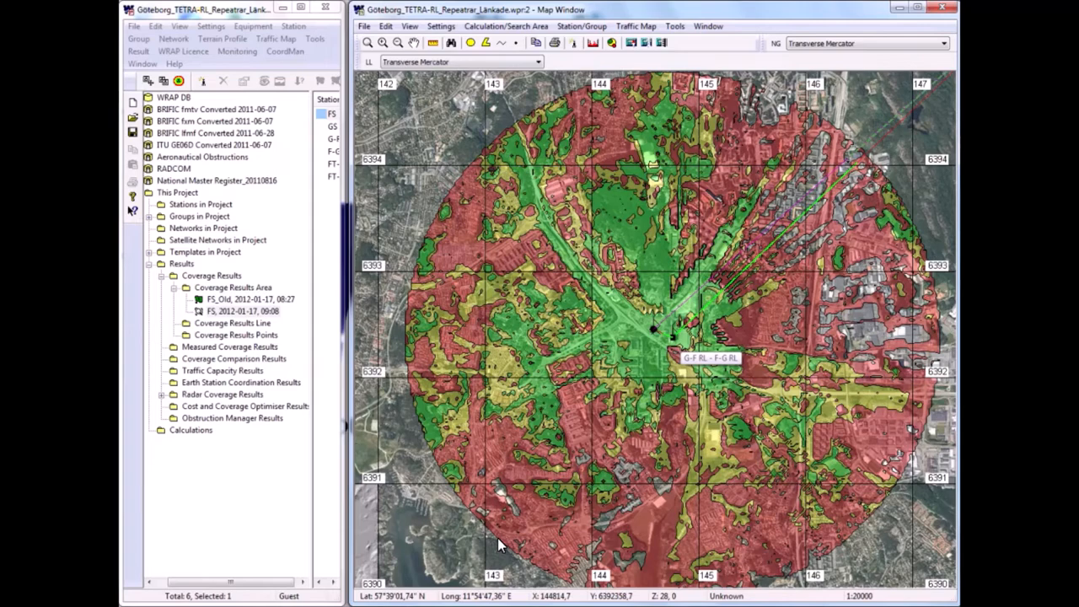
mouse_move(600, 523)
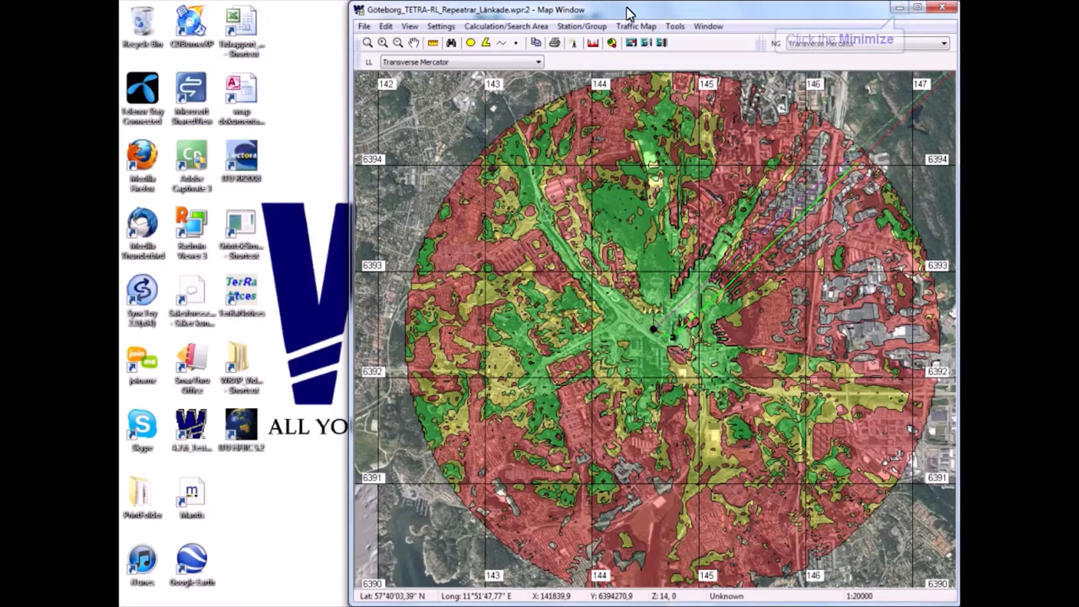
left_click(916, 9)
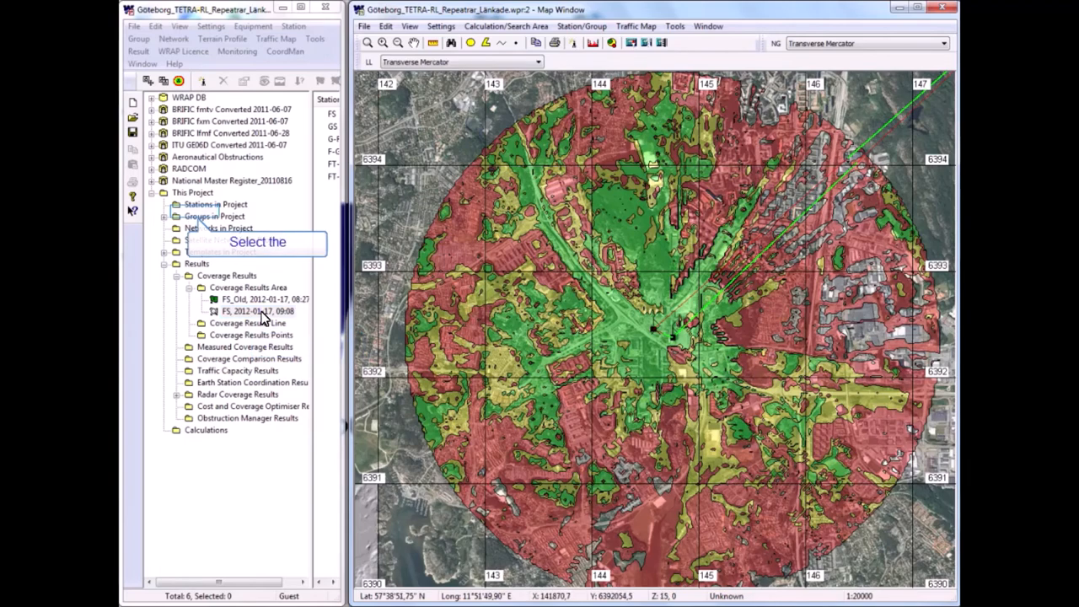
mouse_move(206, 267)
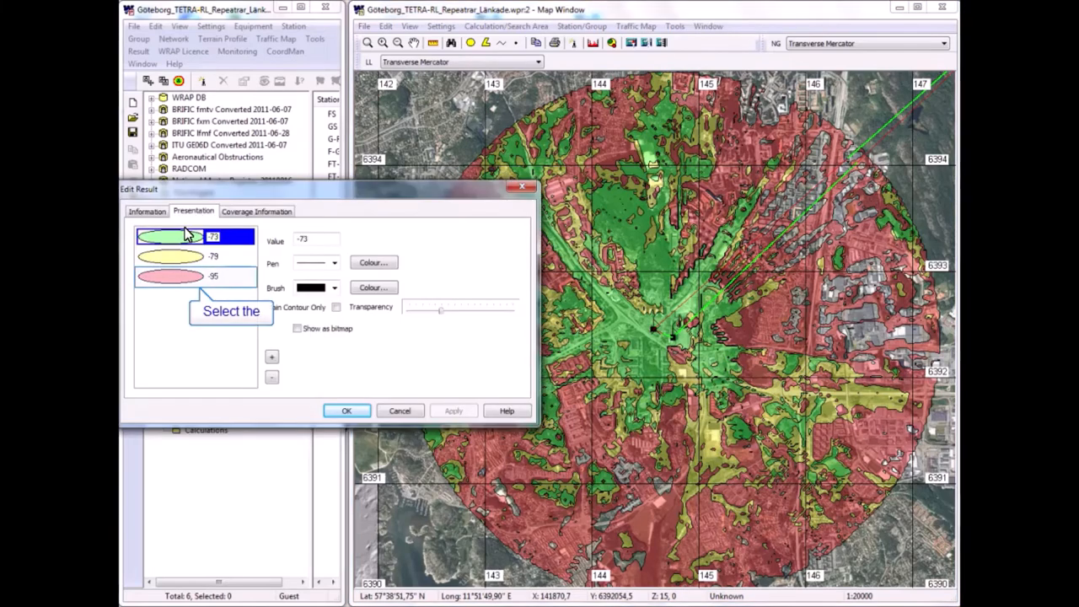
Delete the -95 contour level from the FS result and apply the change
left_click(168, 277)
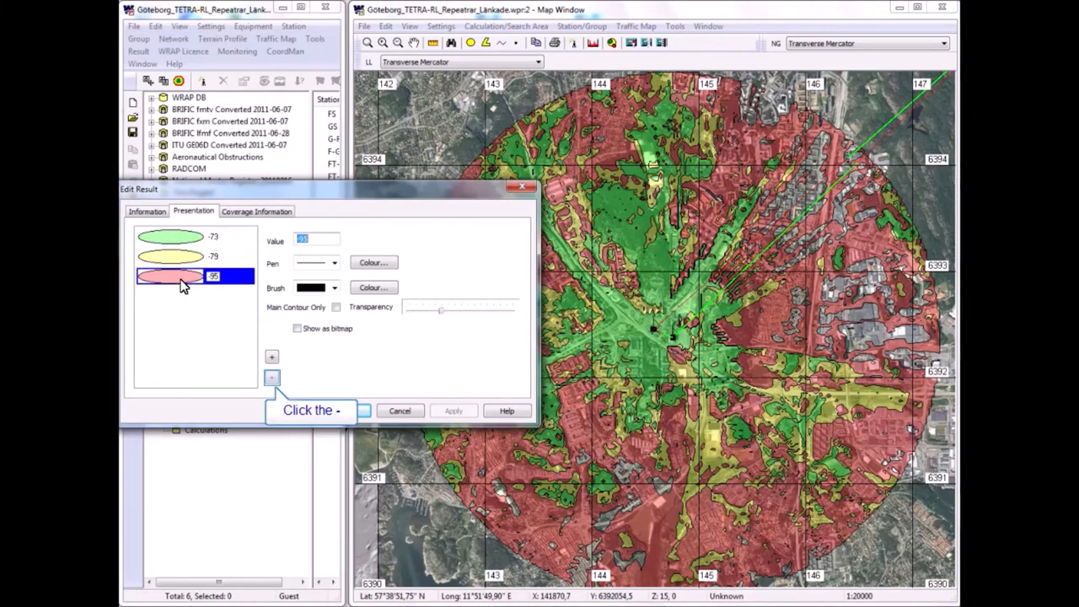
left_click(272, 378)
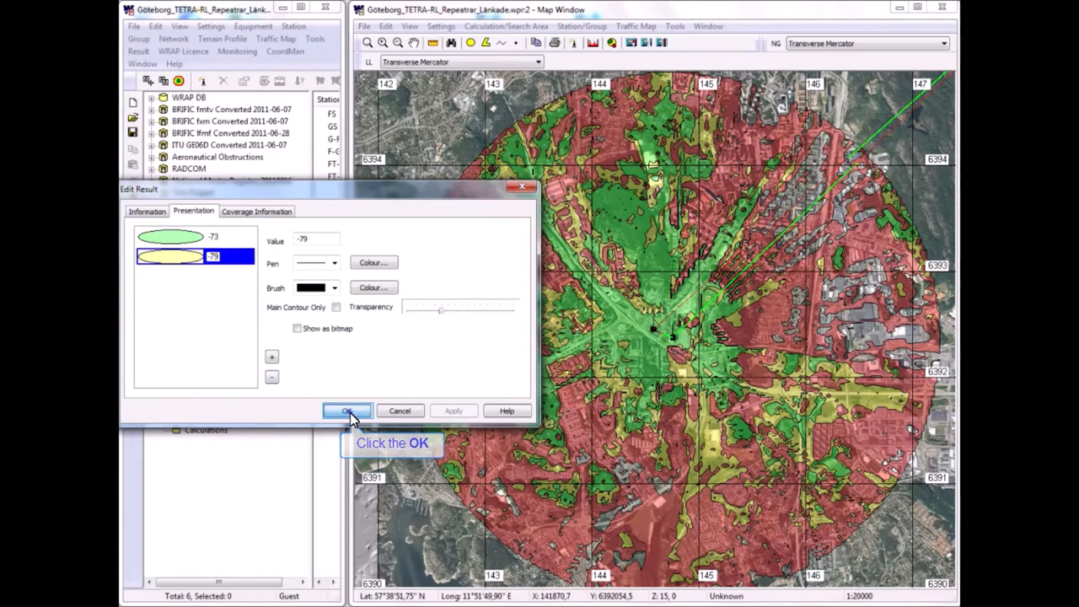
left_click(348, 412)
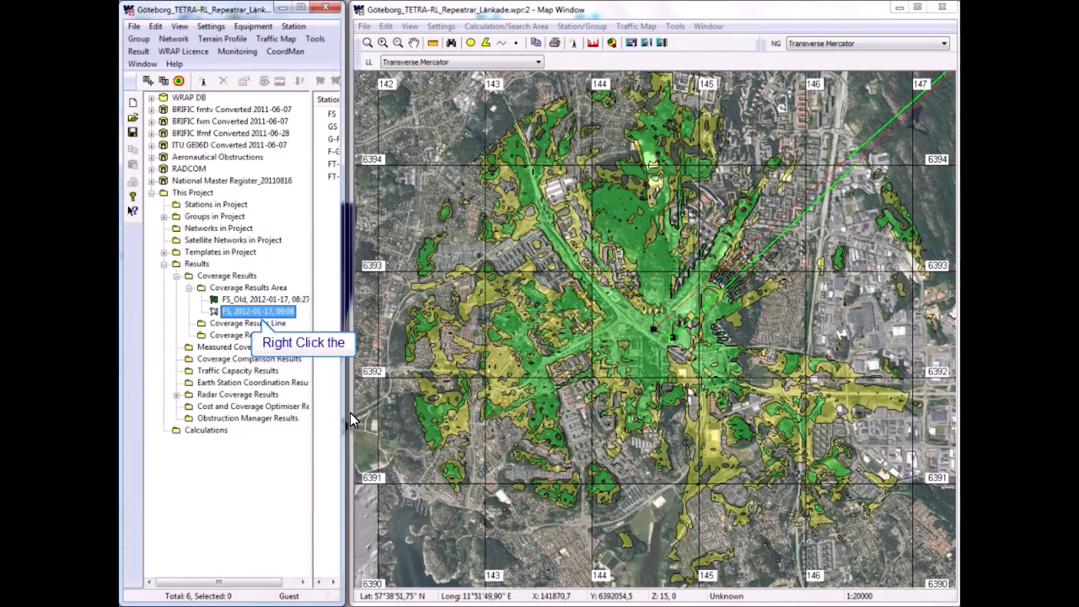
Begin exporting the FS coverage result with Google Earth (*.kml) selected as export format
right_click(253, 310)
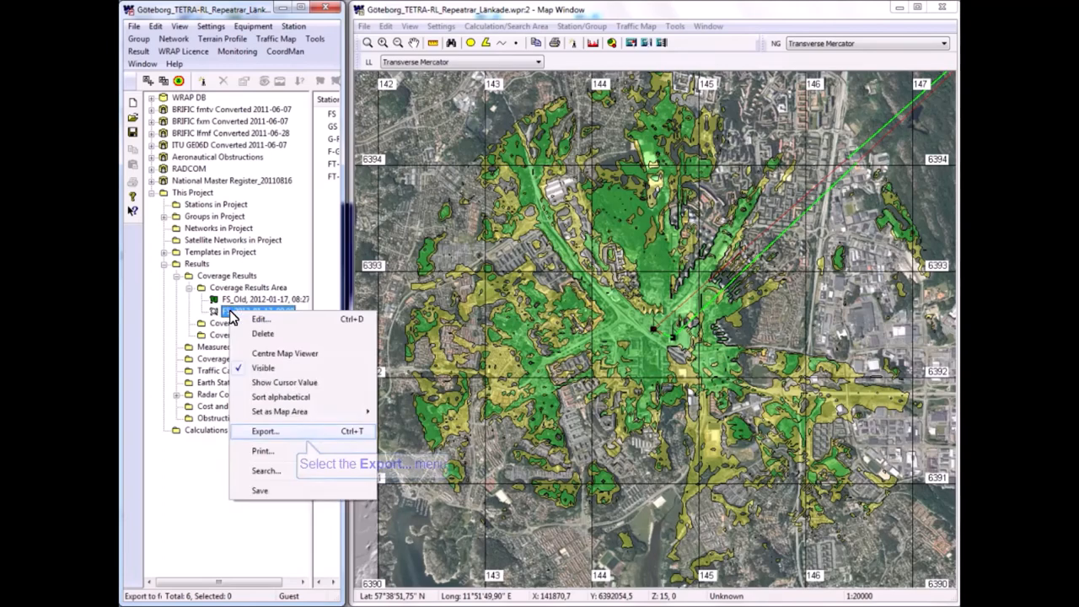
mouse_move(263, 432)
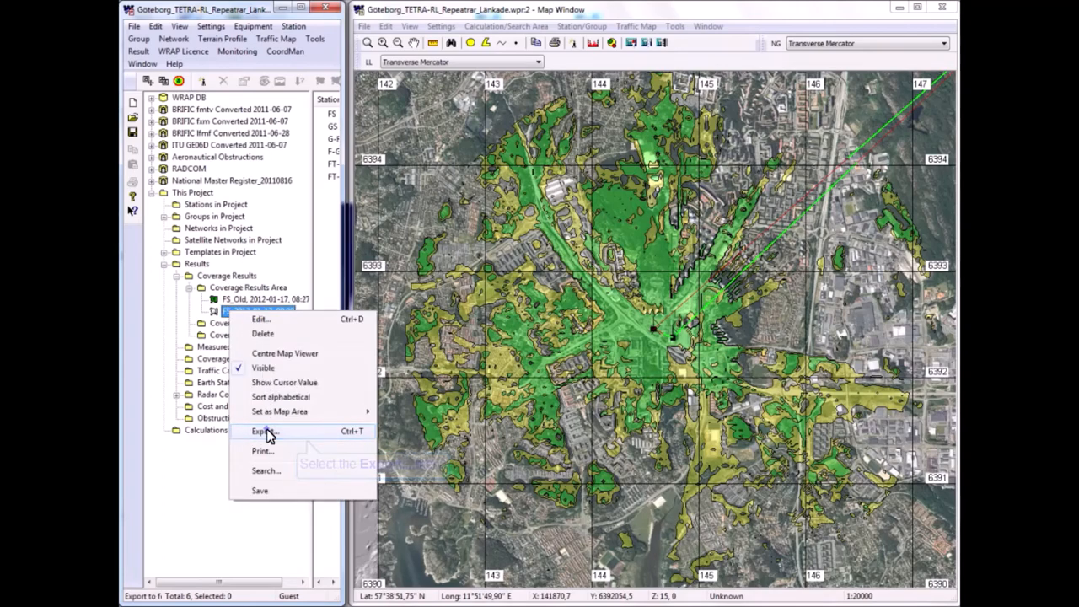
left_click(263, 431)
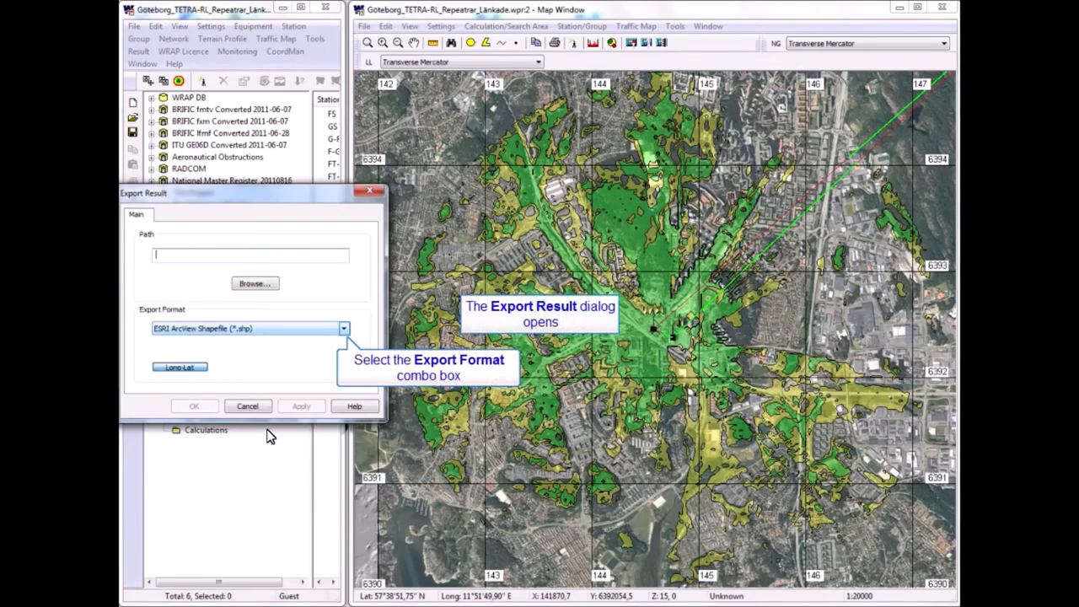
left_click(344, 328)
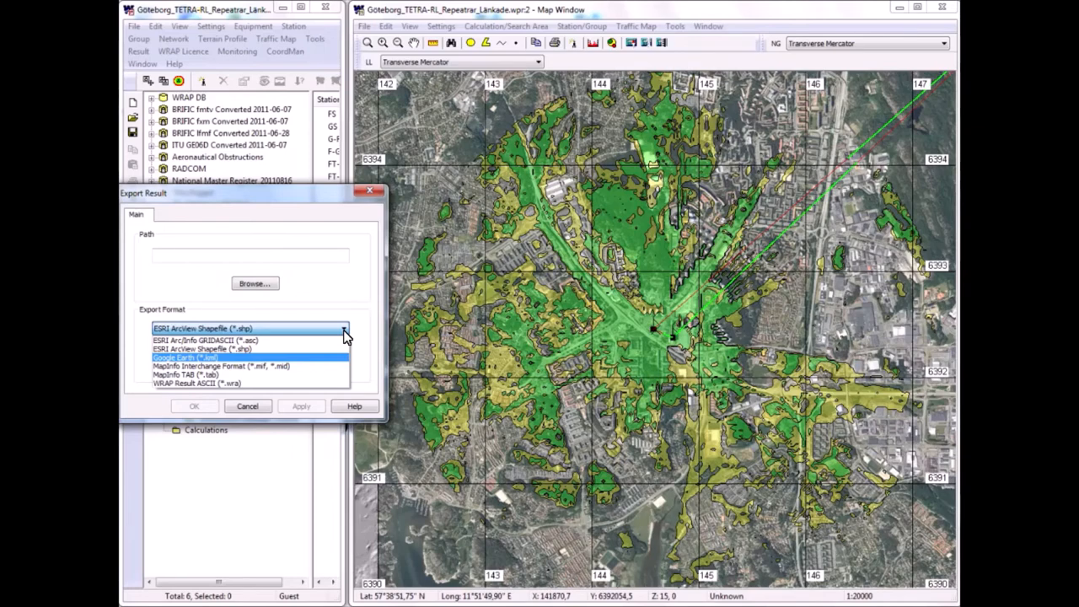
mouse_move(183, 357)
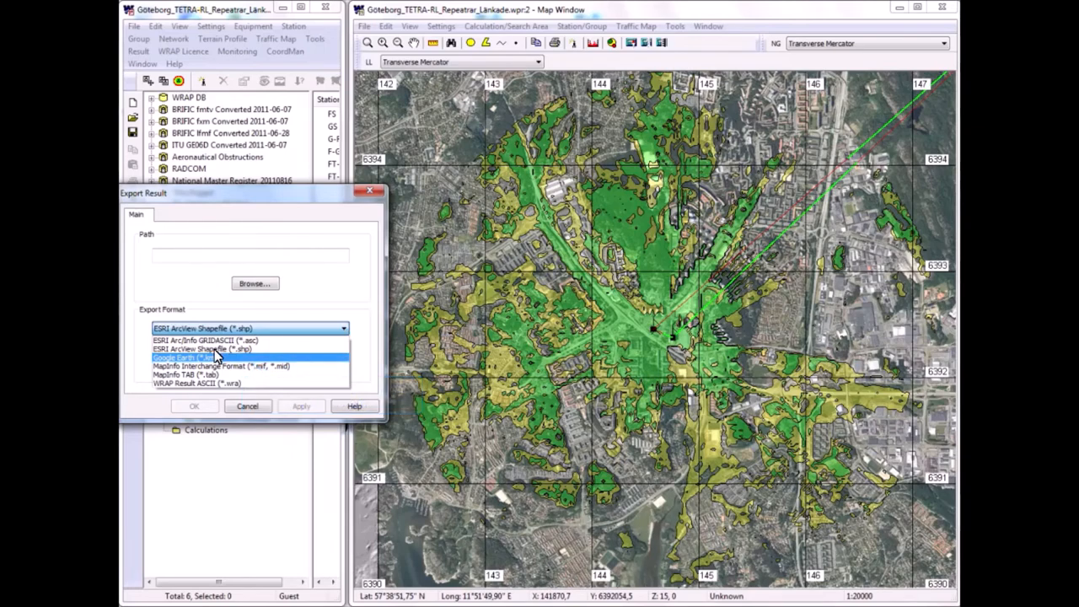
left_click(182, 358)
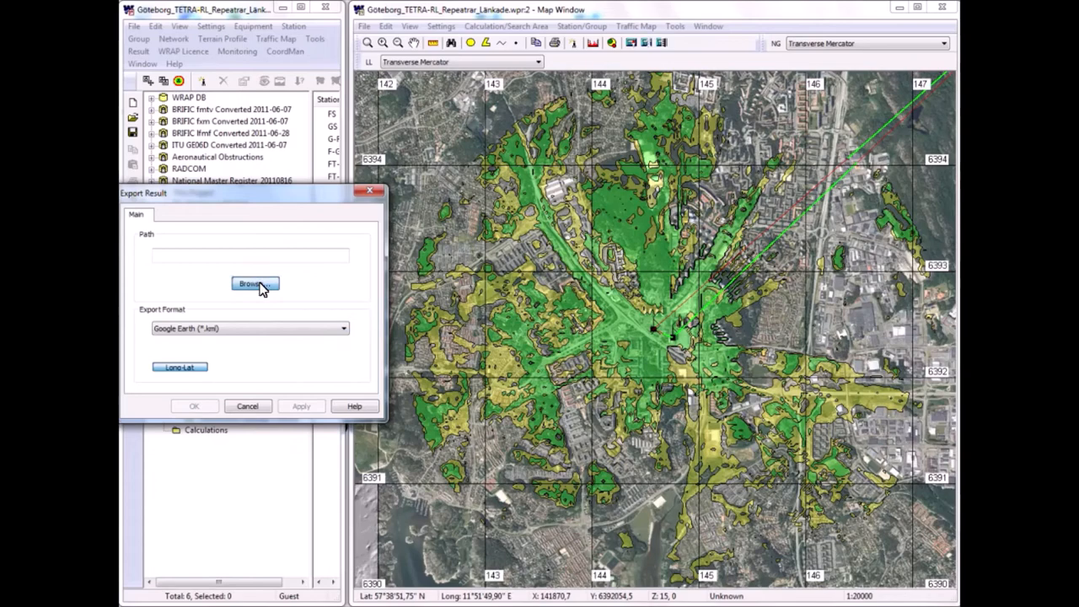
Save the export as GS_Today.kml in the VideoRecordings folder and run it
left_click(255, 284)
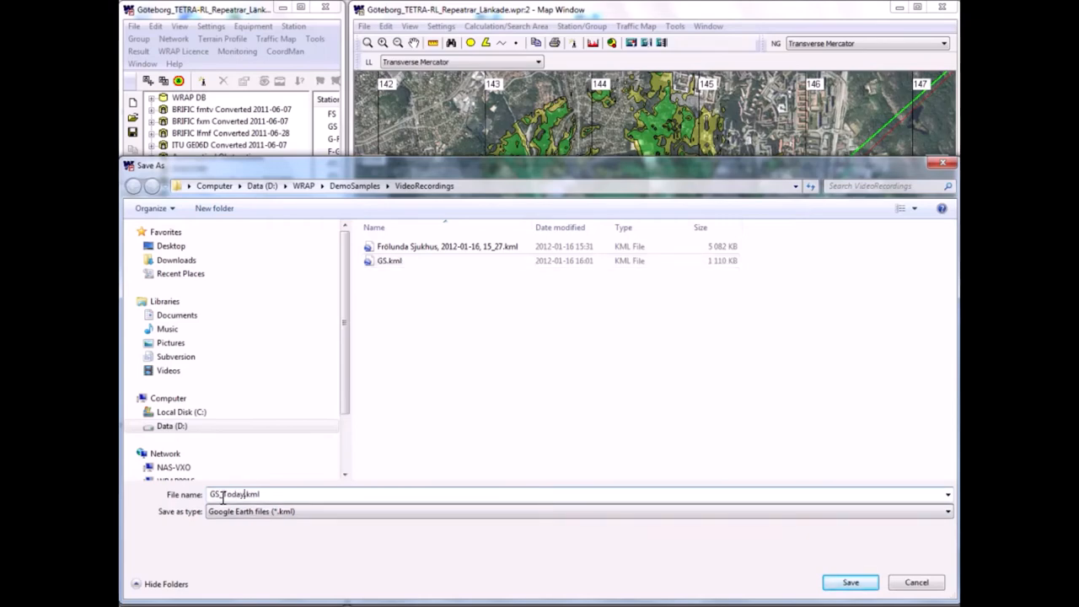
left_click(850, 582)
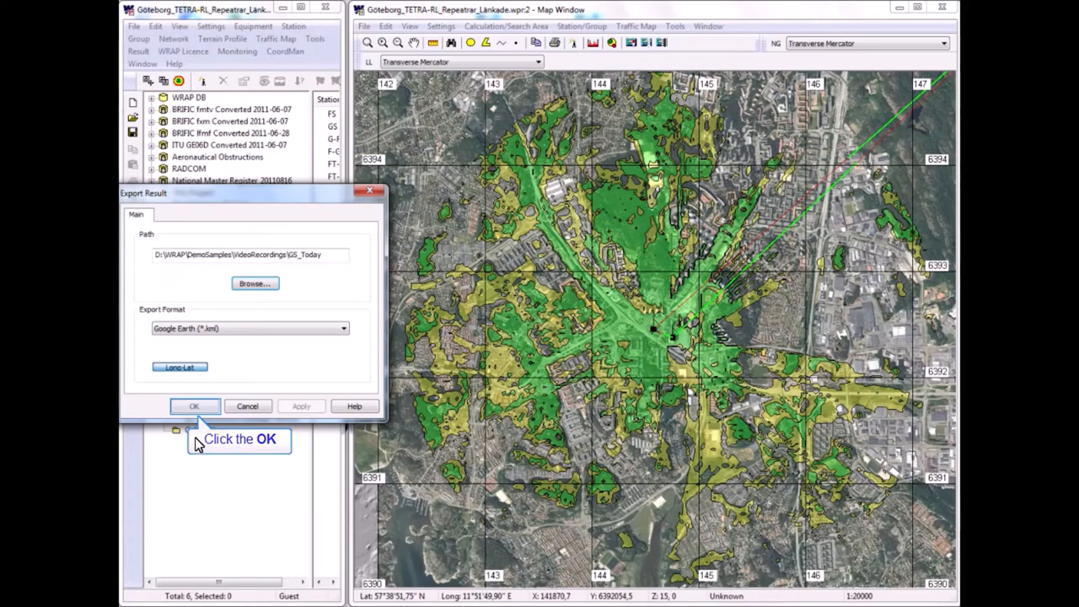
left_click(194, 404)
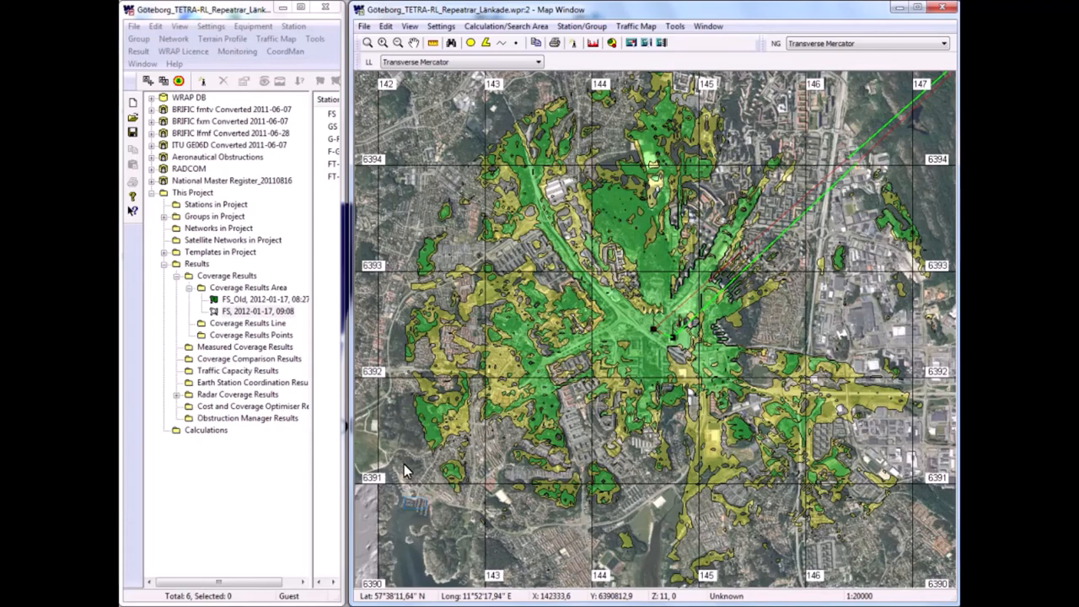
mouse_move(418, 509)
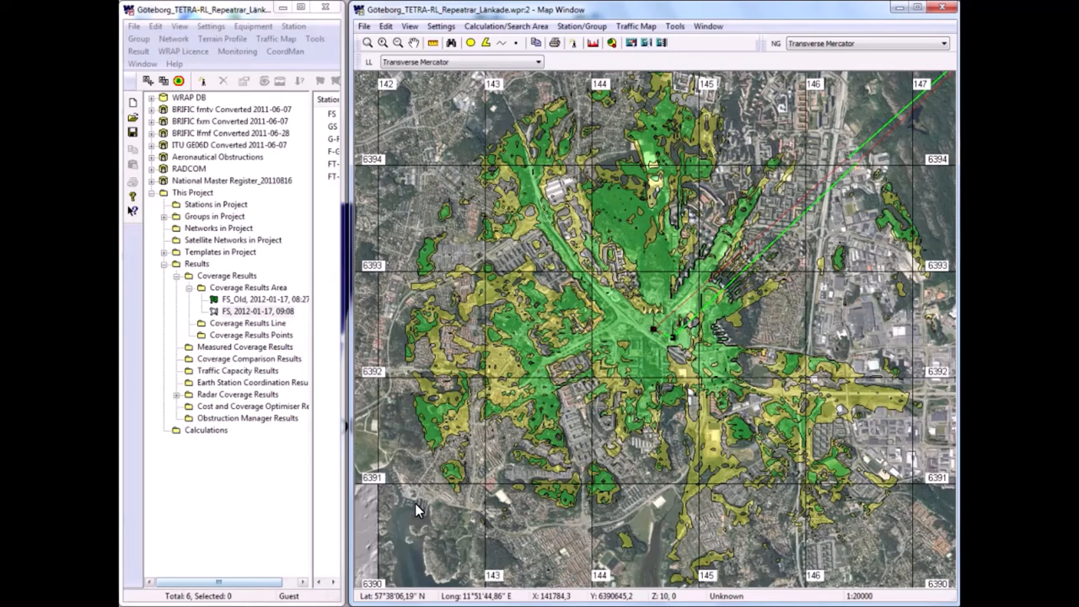
mouse_move(469, 268)
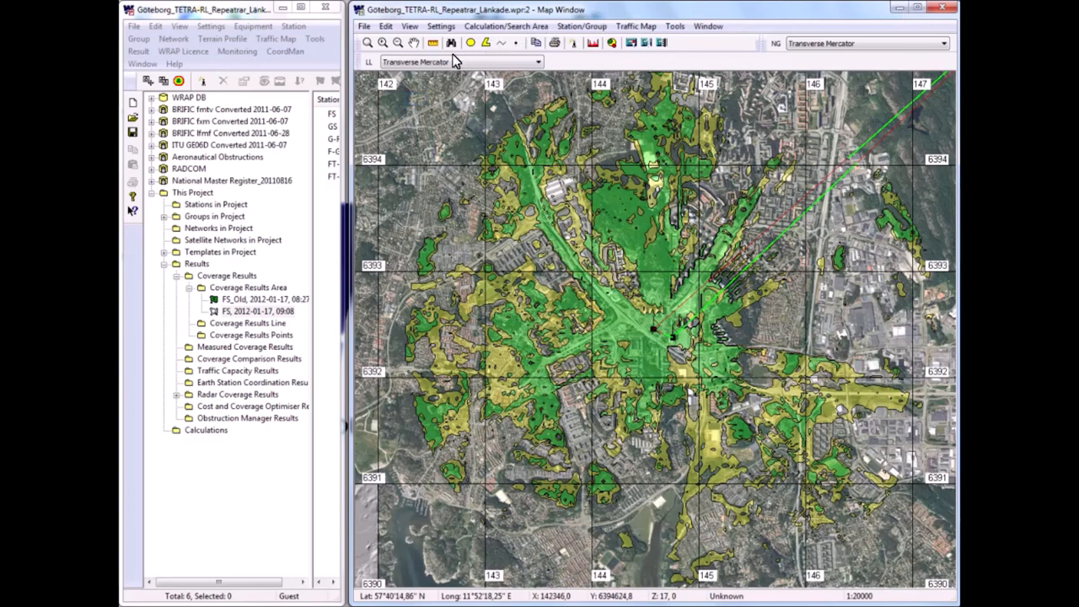
mouse_move(418, 105)
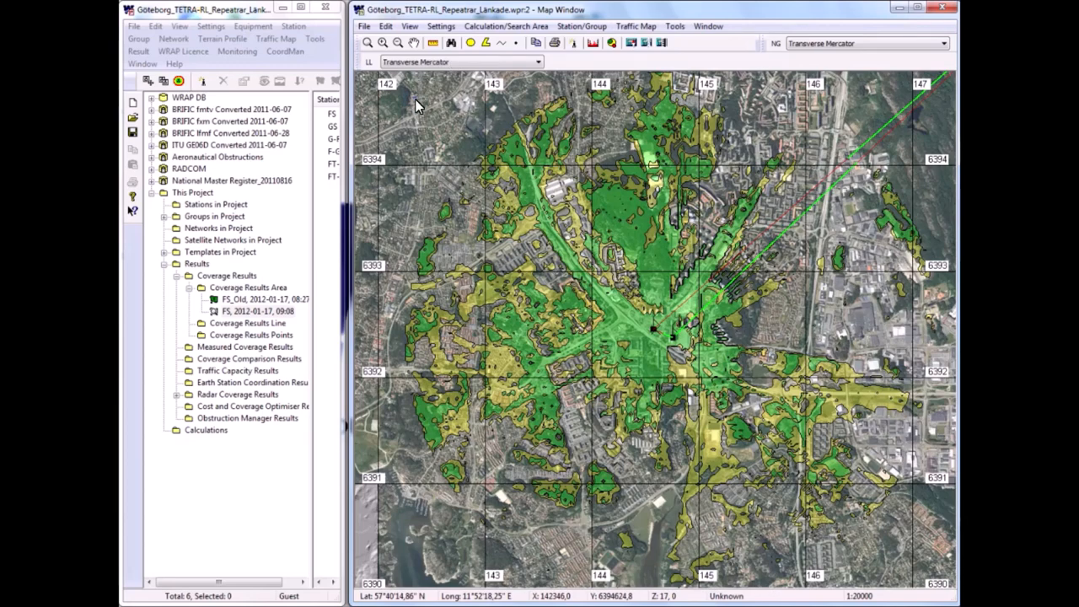